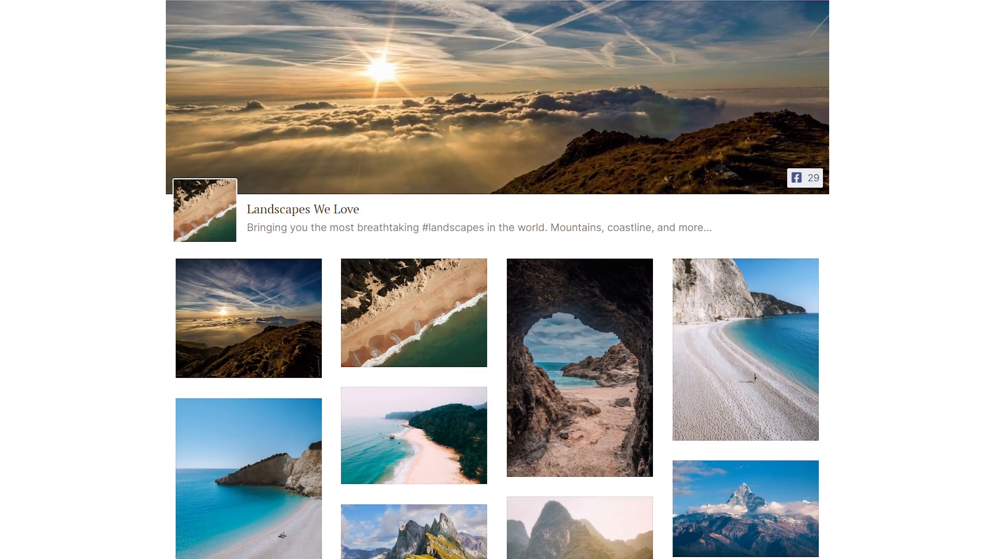
Scroll the finished wall's palette and layout options and advance the carousel preview
scroll("down", 3)
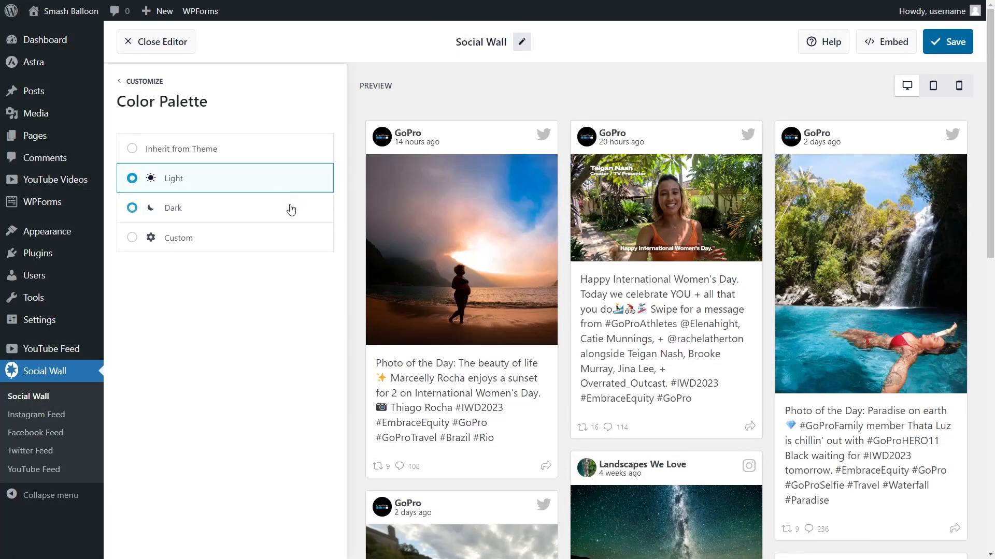
left_click(156, 41)
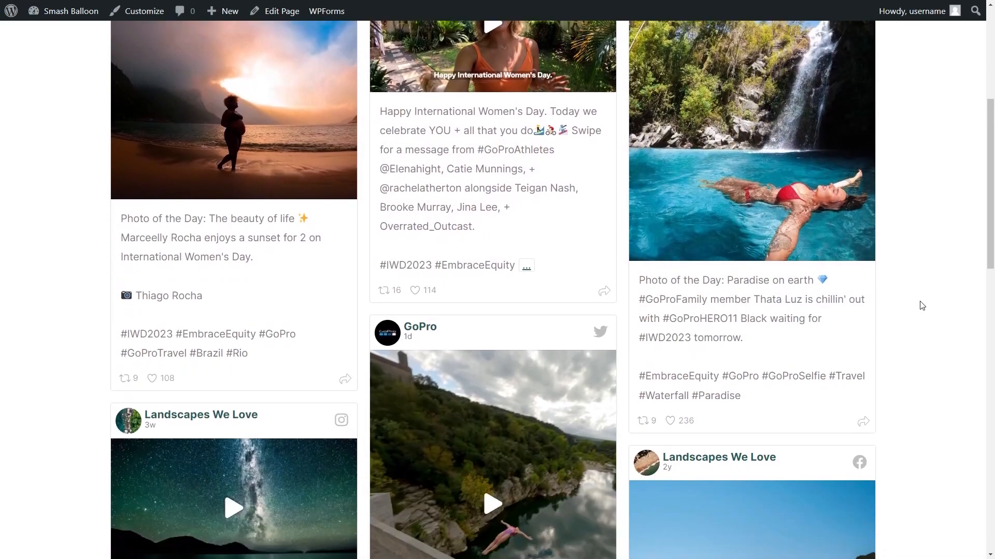
scroll("down", 3)
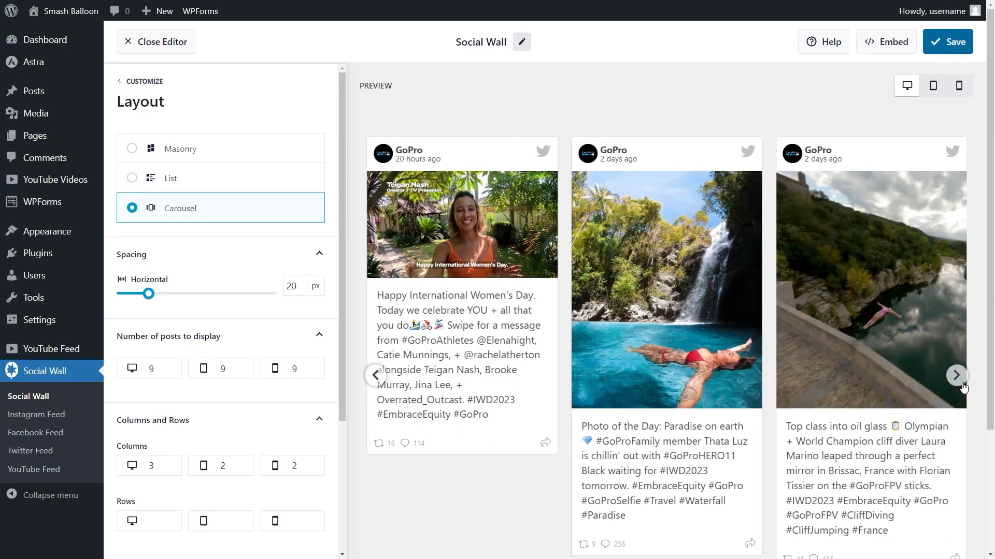
left_click(956, 375)
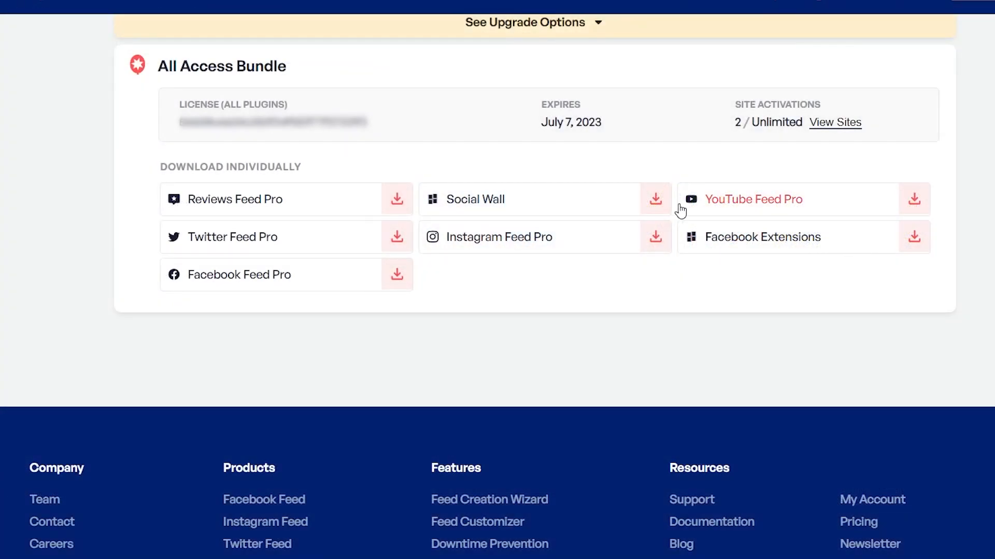
mouse_move(655, 208)
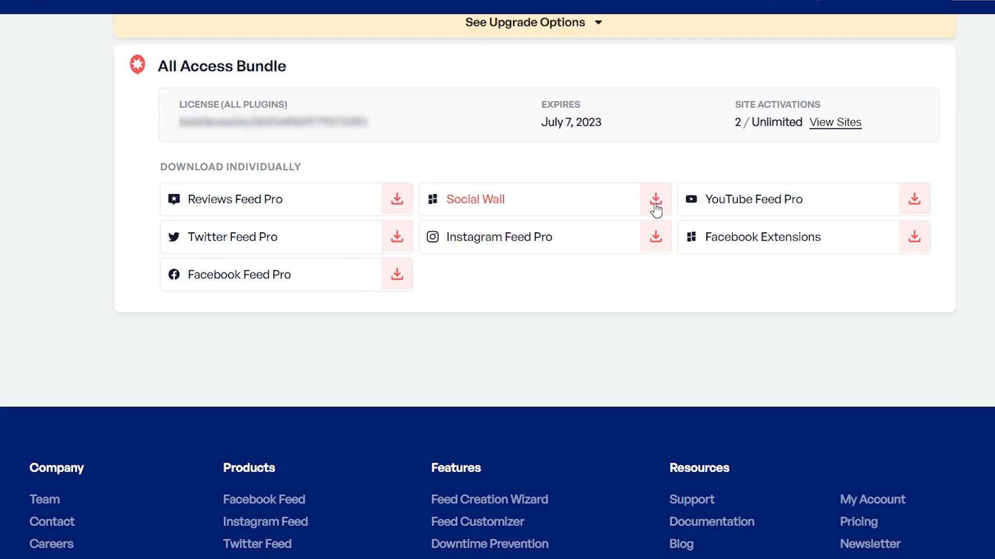
Download the Social Wall zip and start installing it via Upload Plugin
left_click(656, 199)
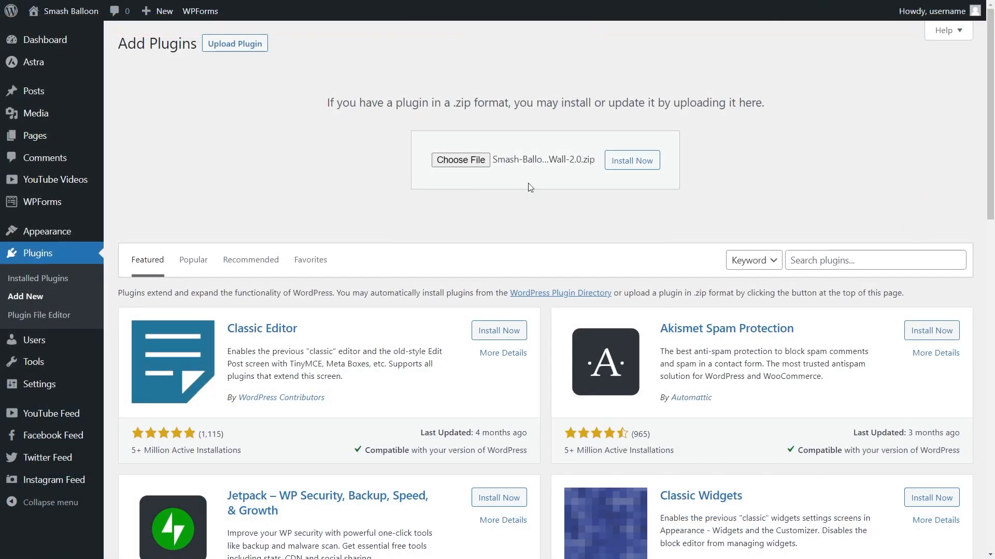
left_click(631, 160)
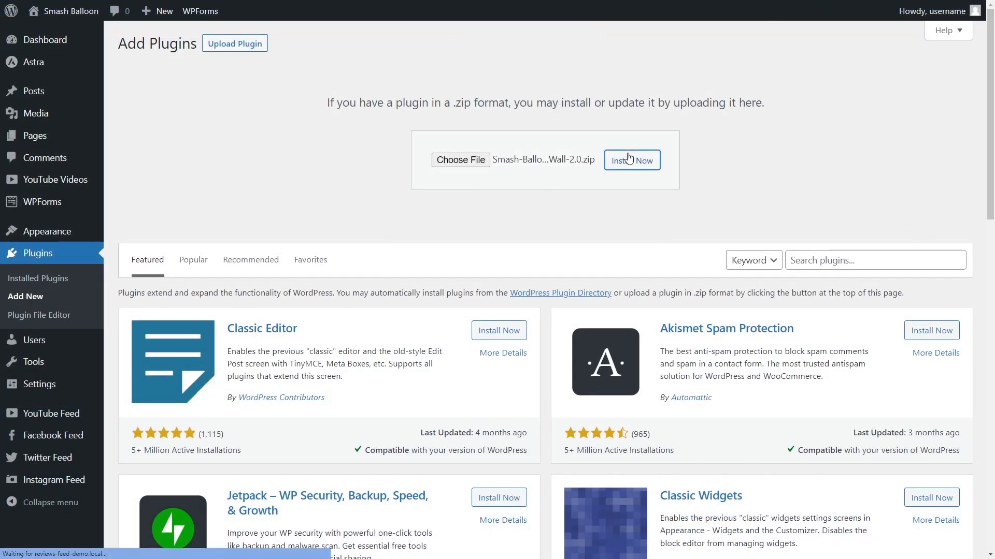
Start a new wall and add the Smash Balloon Facebook, Instagram and YouTube feeds
left_click(631, 160)
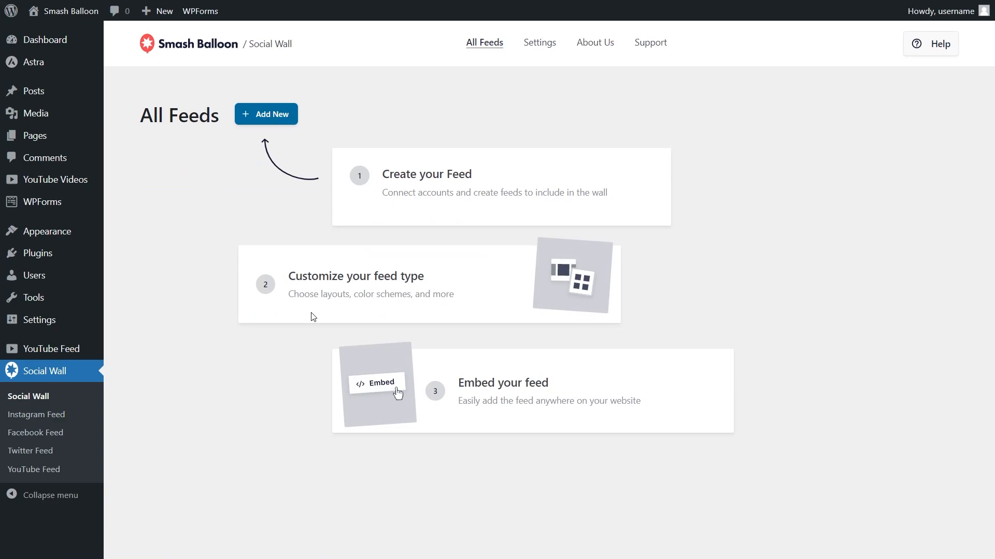
left_click(265, 114)
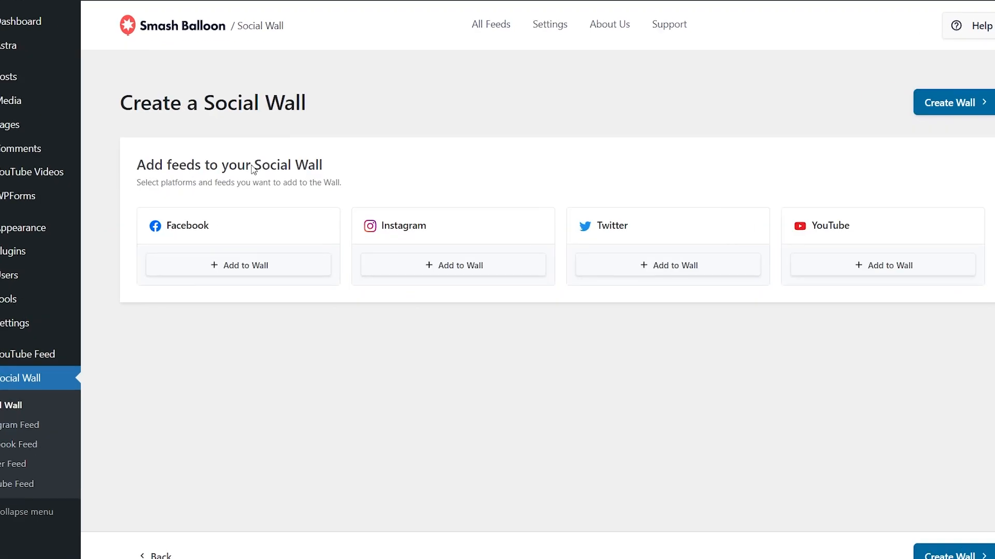
left_click(238, 265)
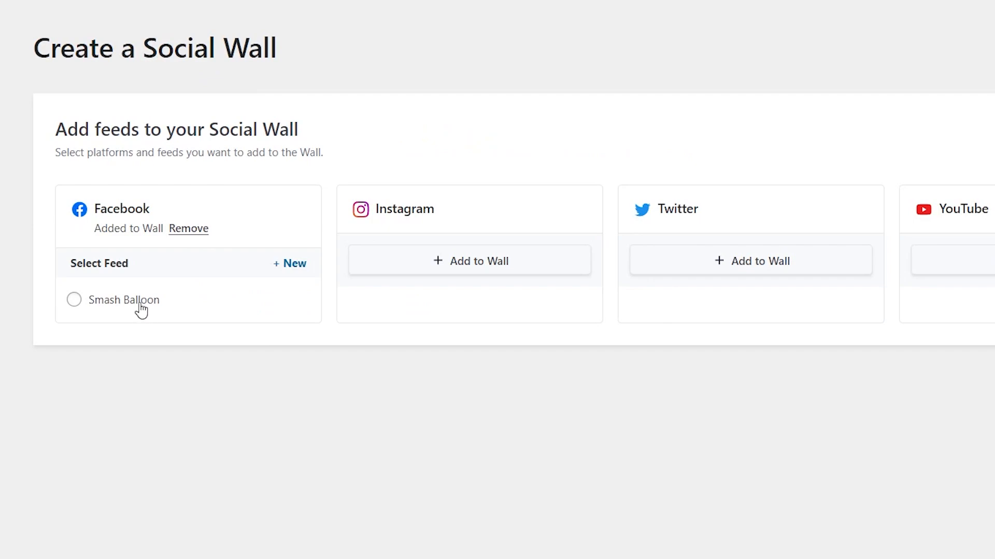
left_click(468, 260)
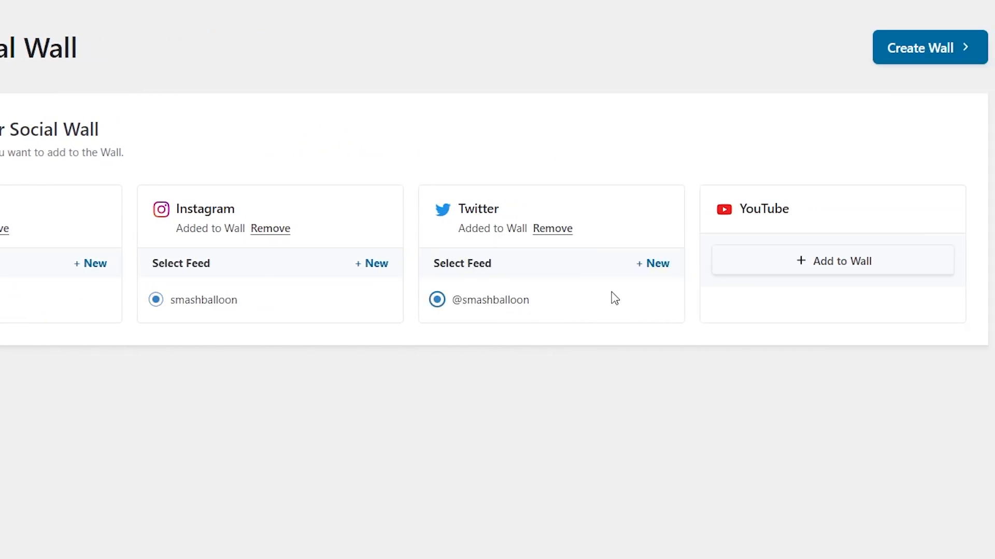
left_click(831, 260)
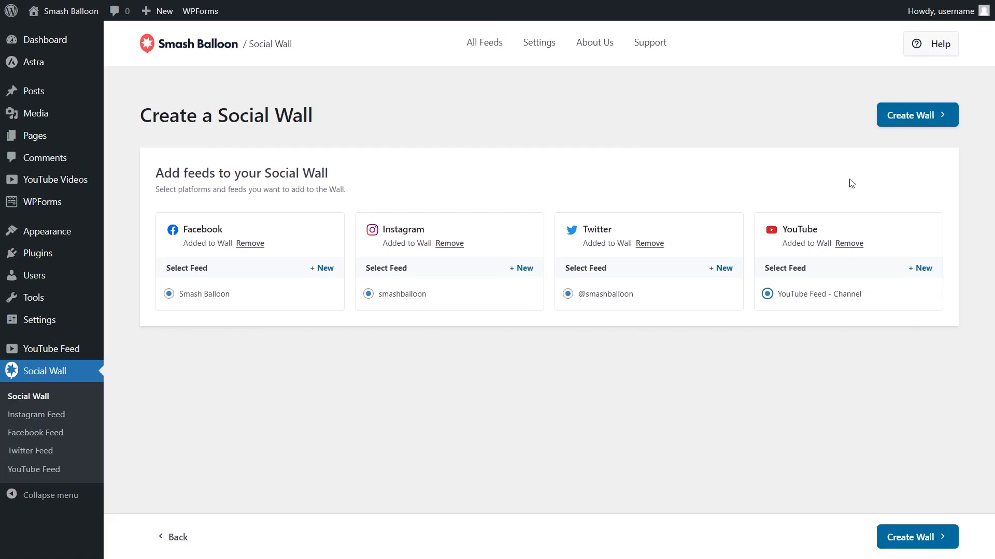
Create the wall and scroll the mixed YouTube, Twitter and Facebook preview
left_click(916, 115)
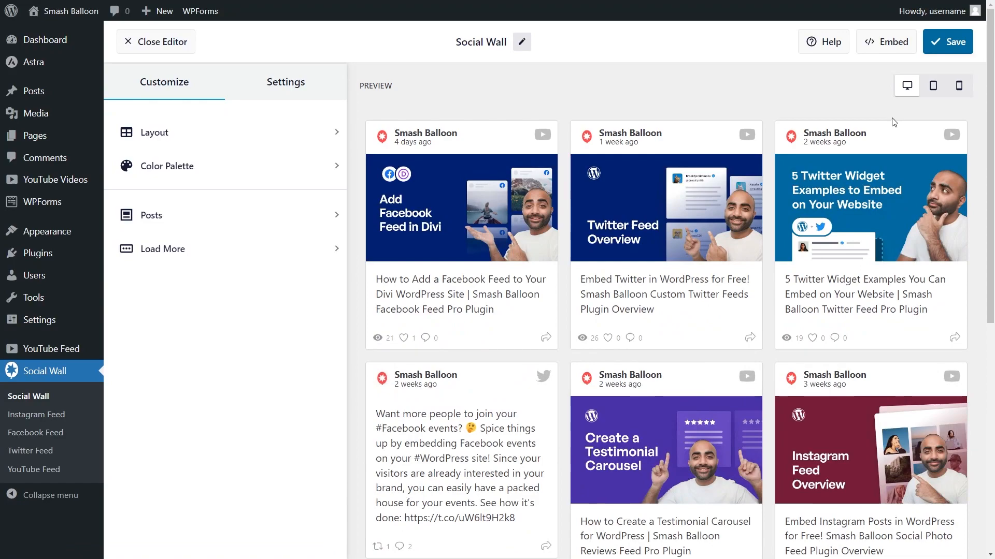
mouse_move(838, 109)
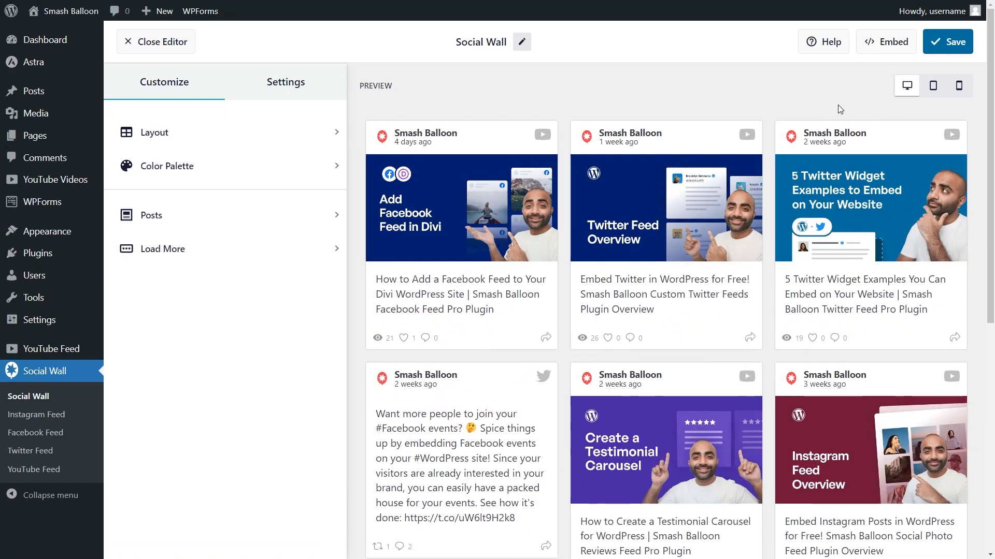
mouse_move(746, 135)
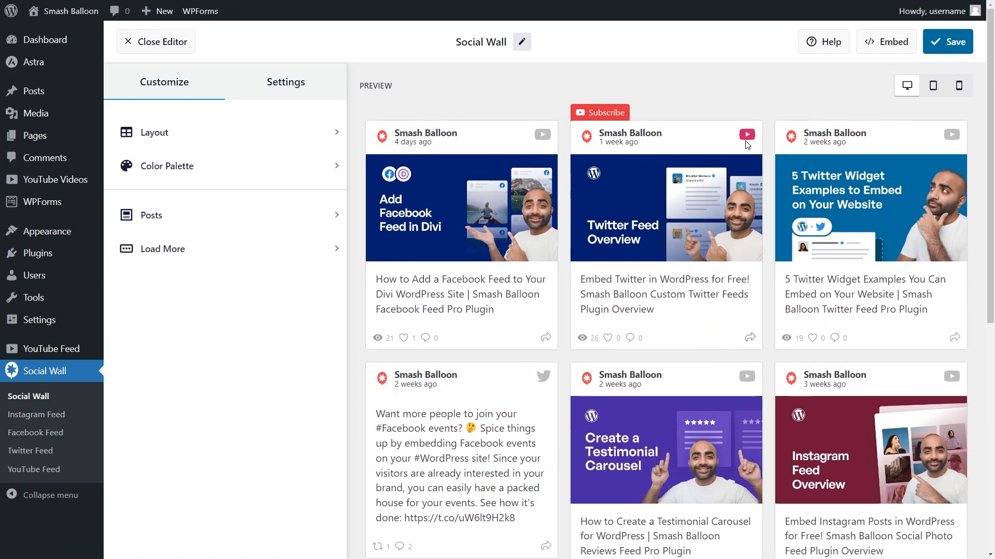
scroll("down", 3)
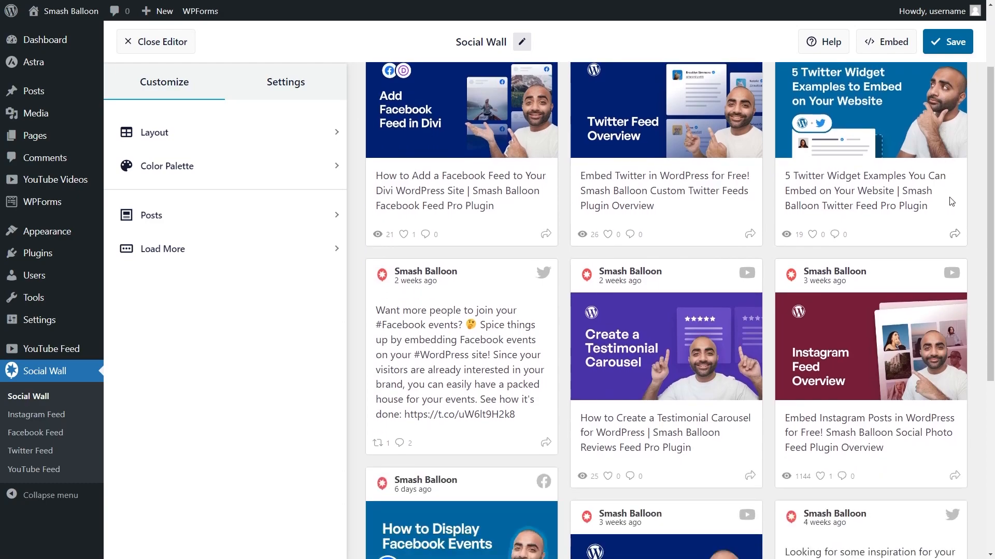
scroll("down", 3)
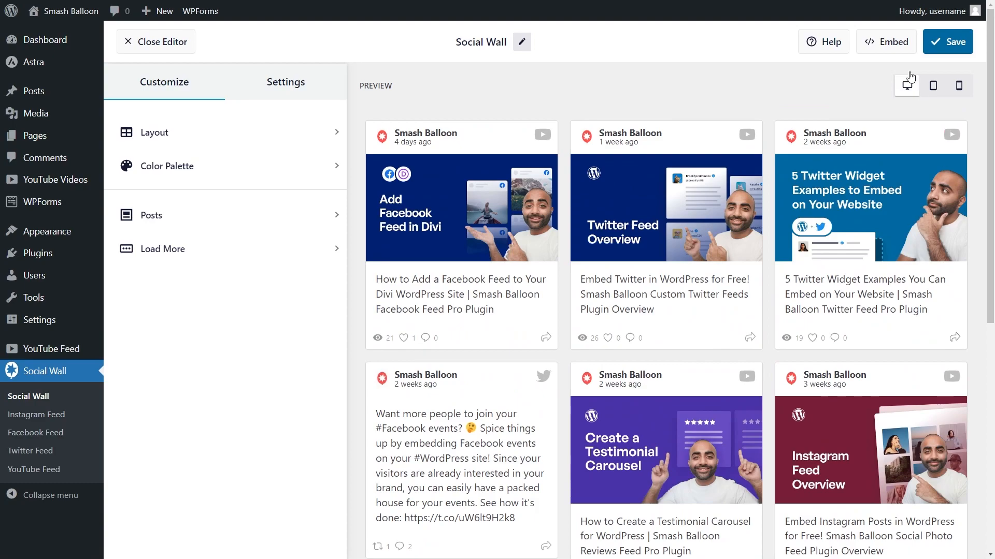
Save the wall, copy its shortcode and send it to the New Homepage page
left_click(885, 41)
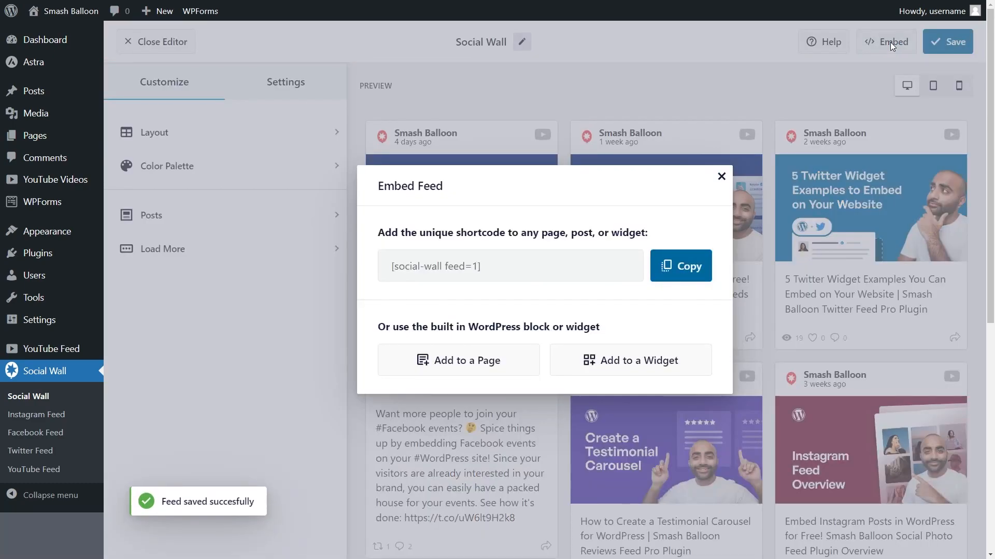
left_click(680, 265)
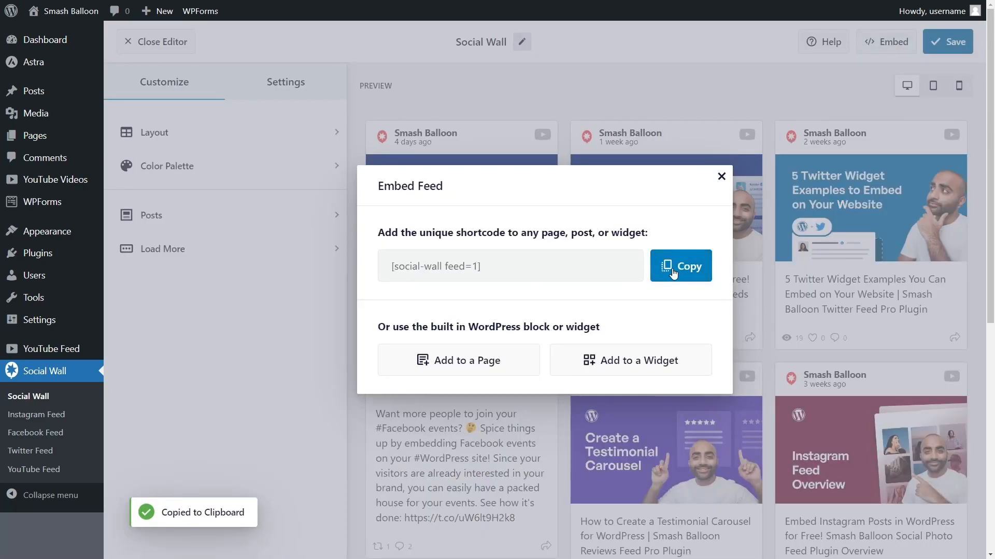
left_click(458, 361)
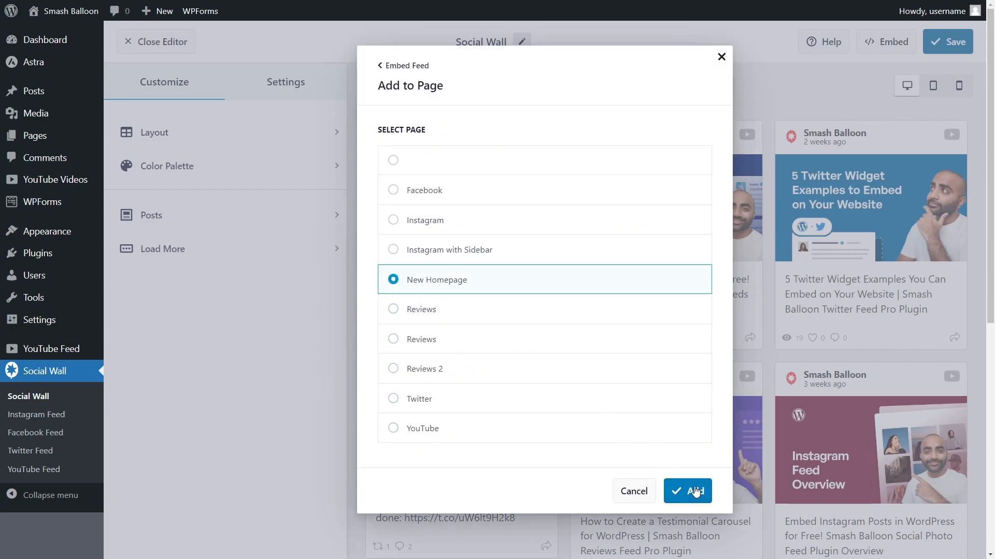
left_click(687, 491)
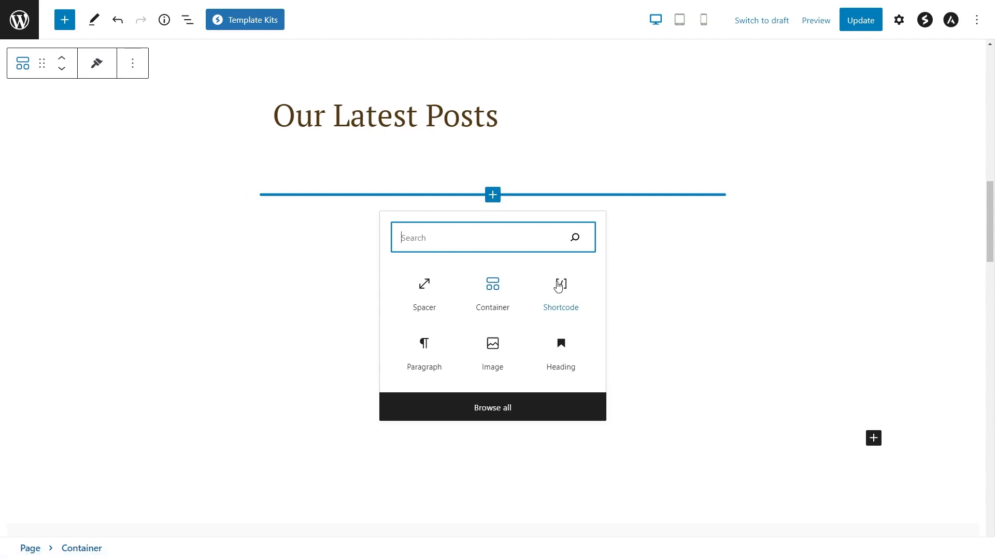
Insert the Social Wall block under the heading and scroll its post preview
left_click(559, 285)
type("social wall")
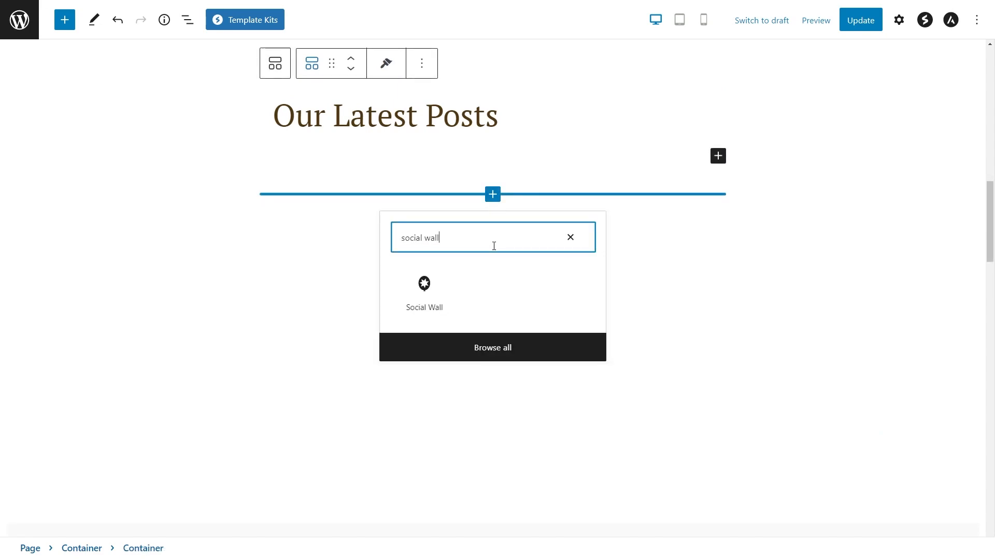
left_click(423, 292)
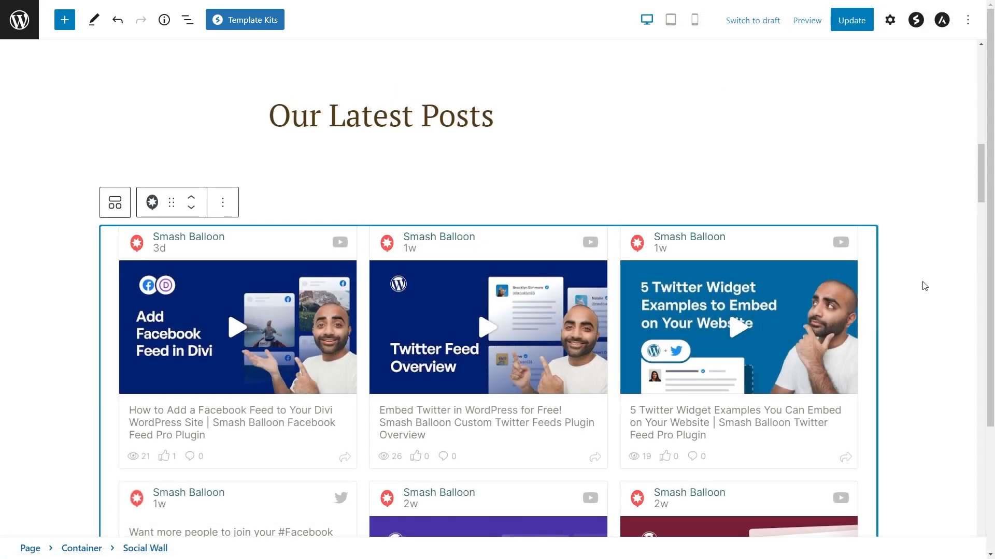
scroll("down", 3)
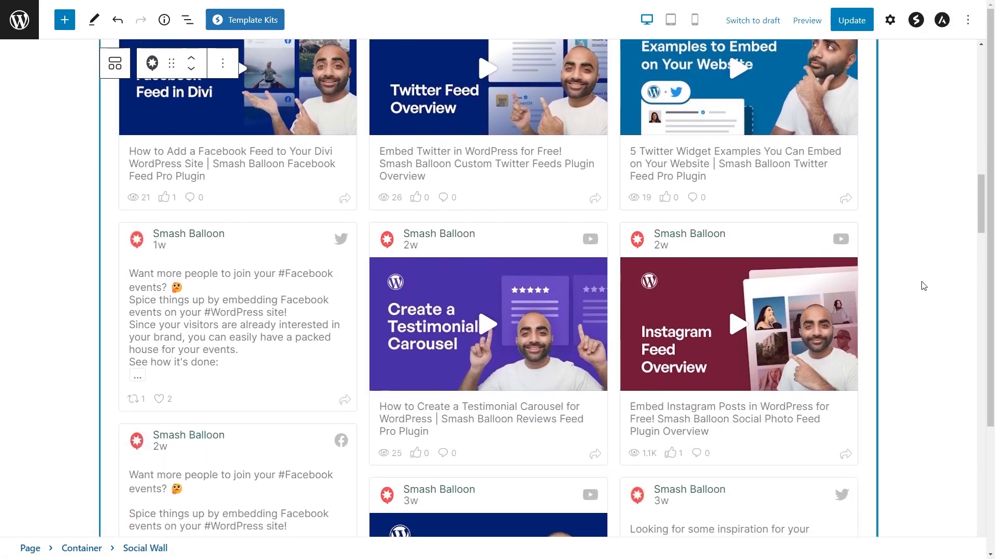
scroll("down", 3)
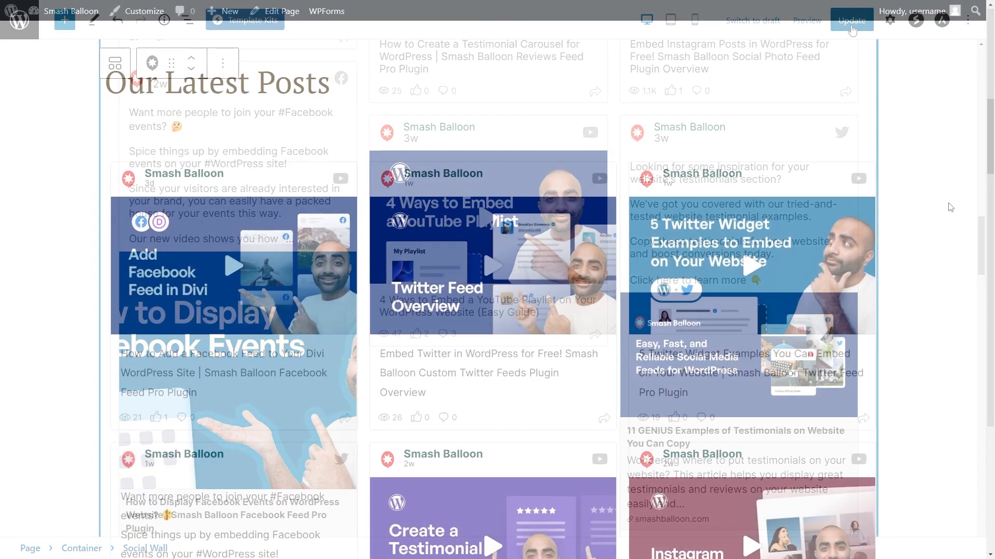
left_click(851, 20)
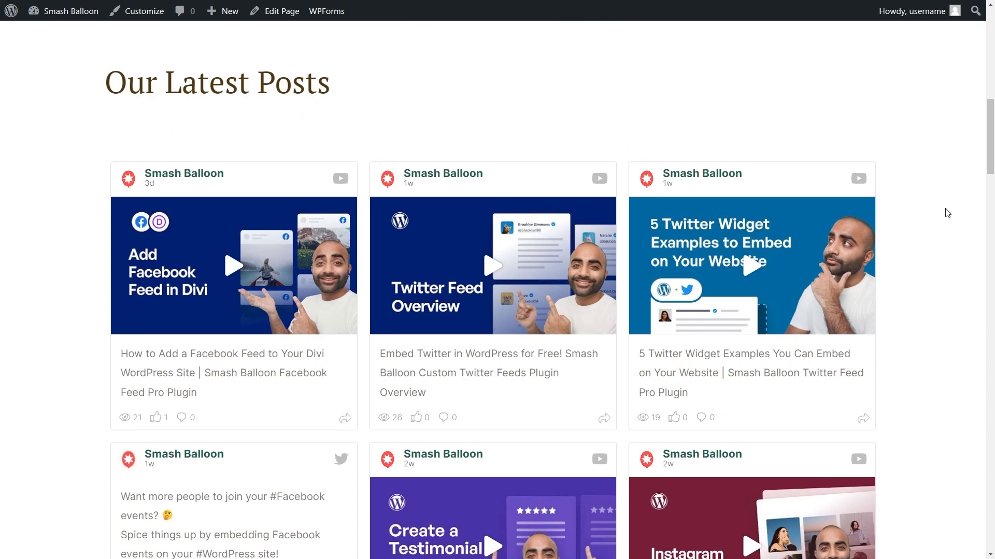
scroll("down", 3)
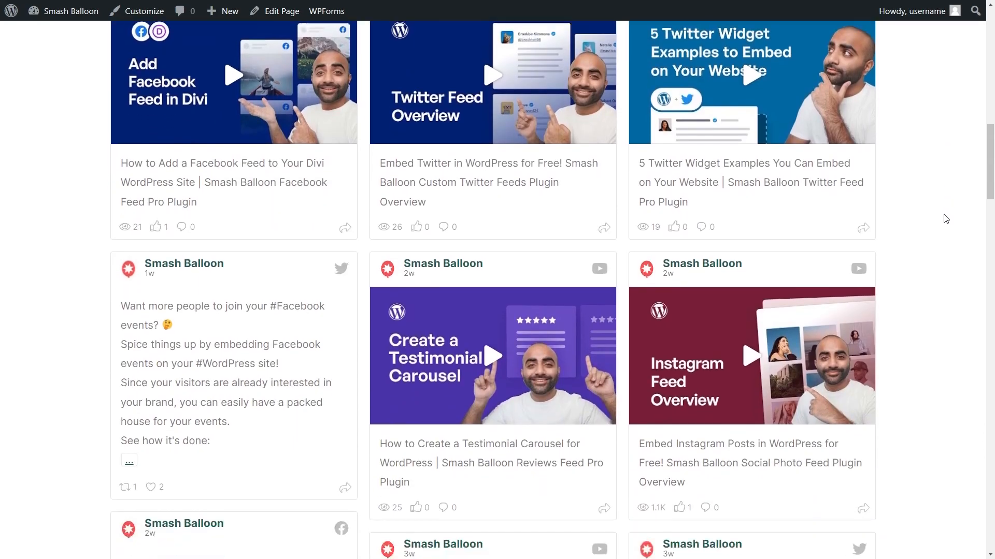
scroll("down", 3)
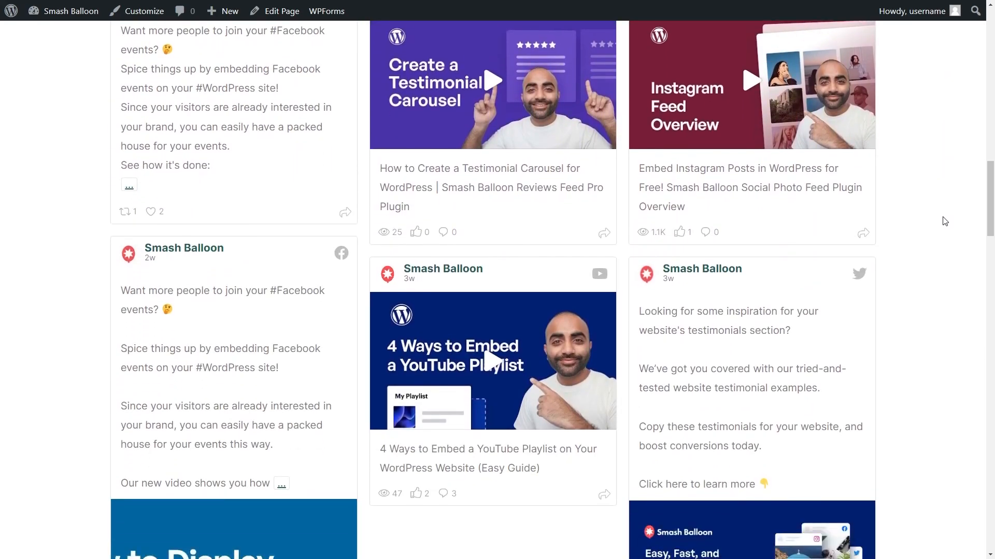
scroll("down", 3)
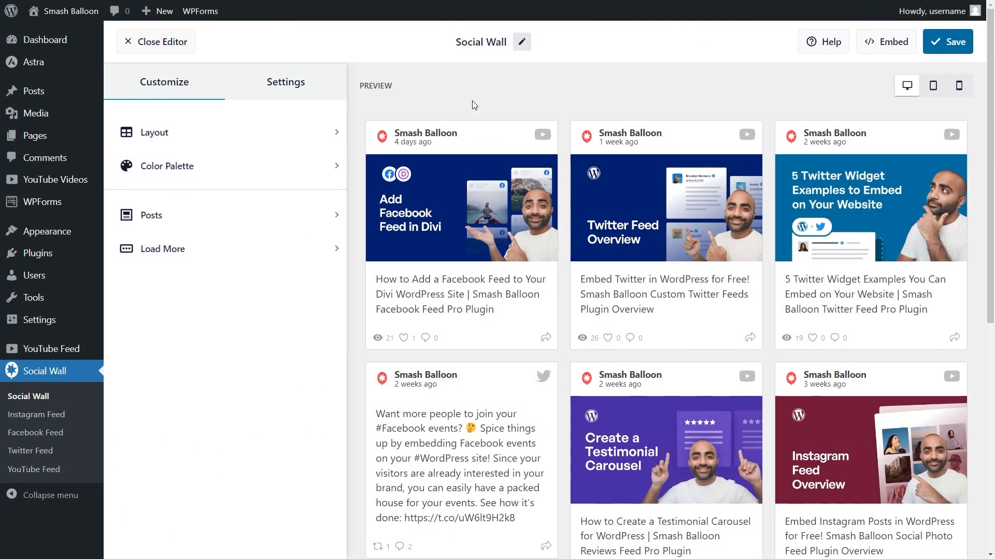
mouse_move(196, 103)
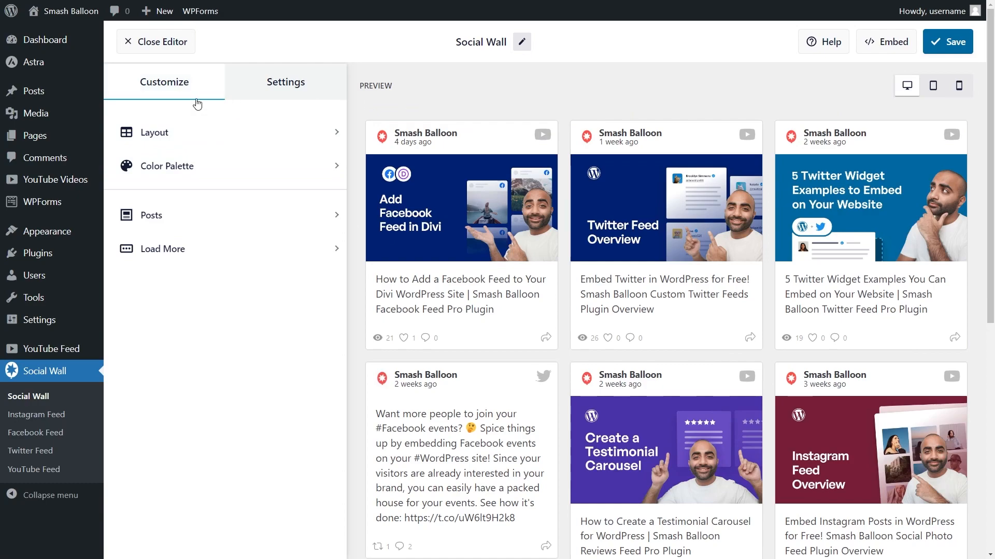
left_click(152, 132)
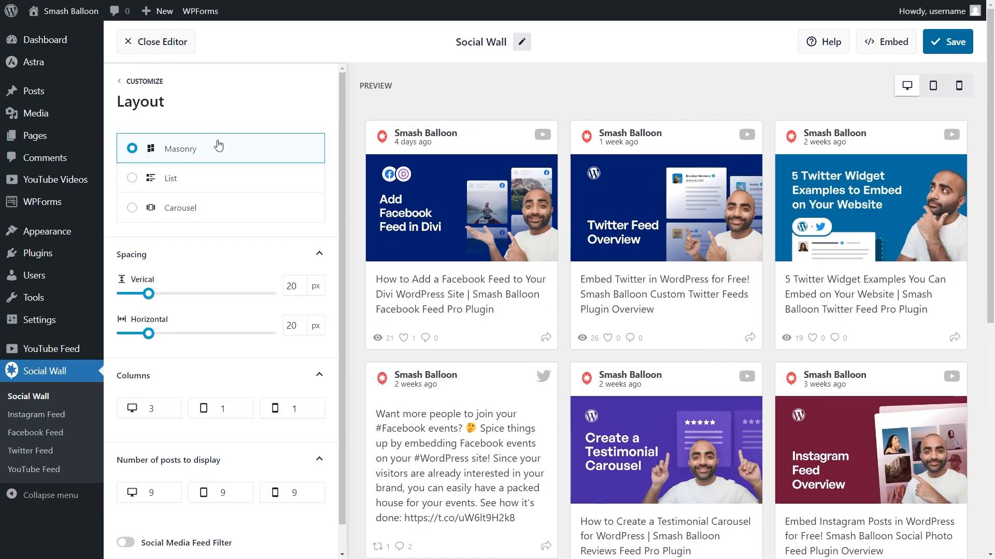
mouse_move(329, 158)
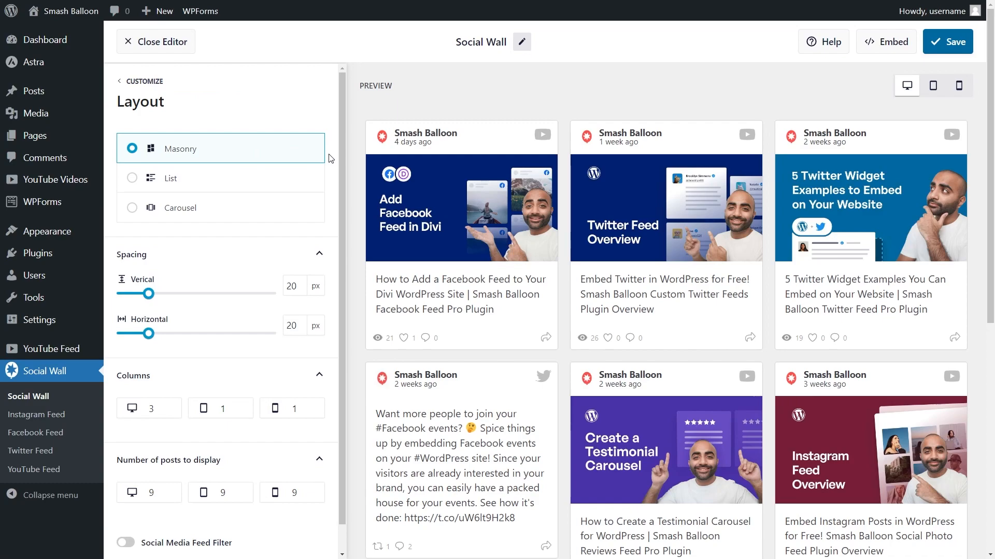
mouse_move(230, 155)
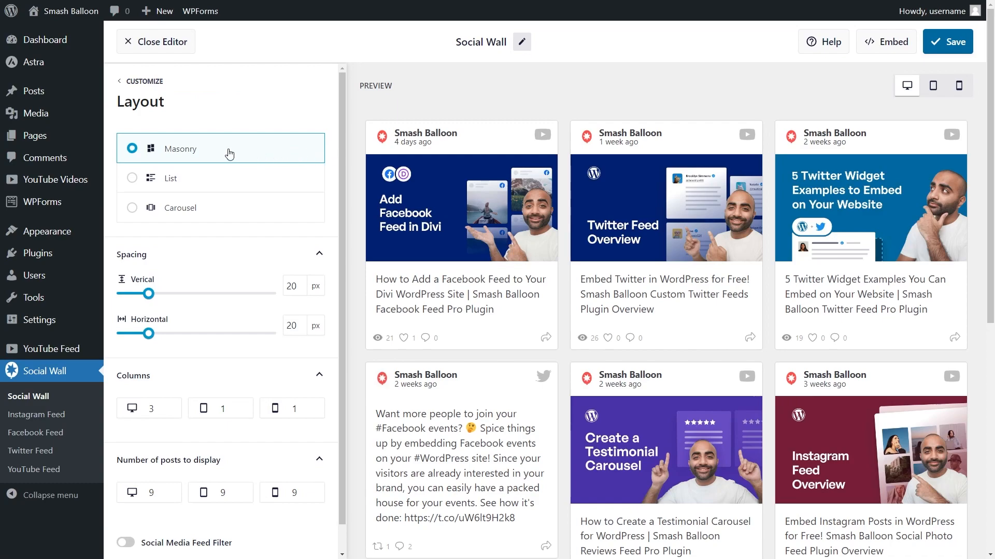
mouse_move(235, 155)
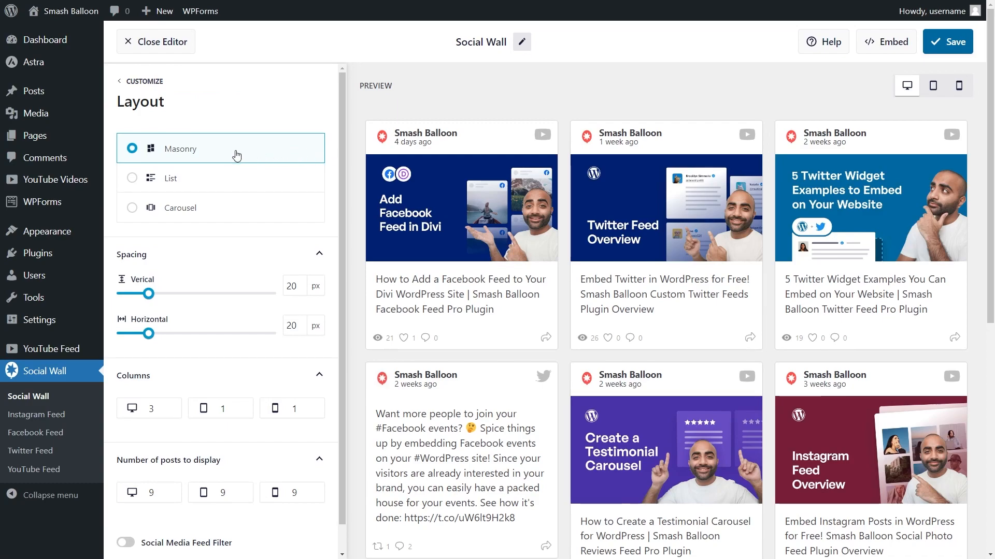
scroll("down", 3)
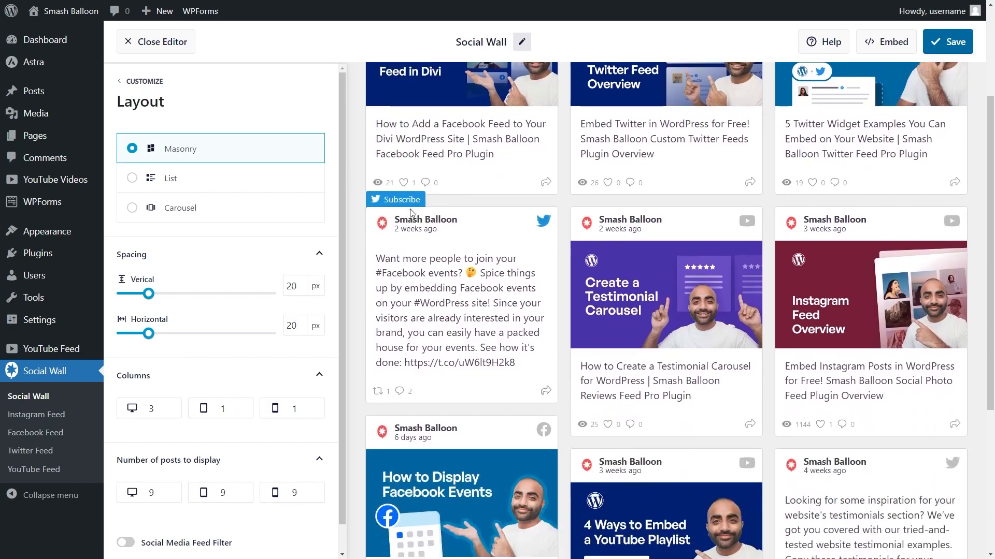
mouse_move(206, 177)
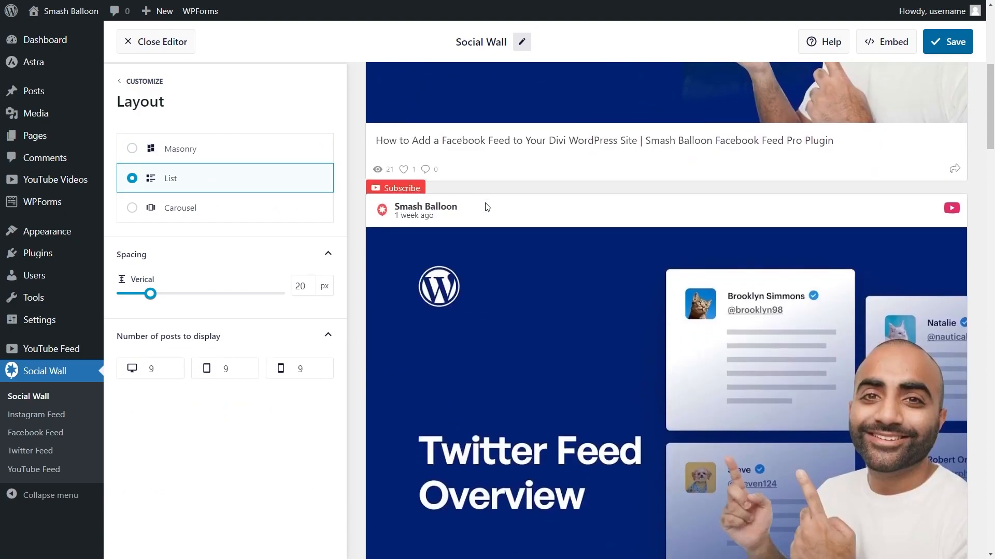
scroll("down", 3)
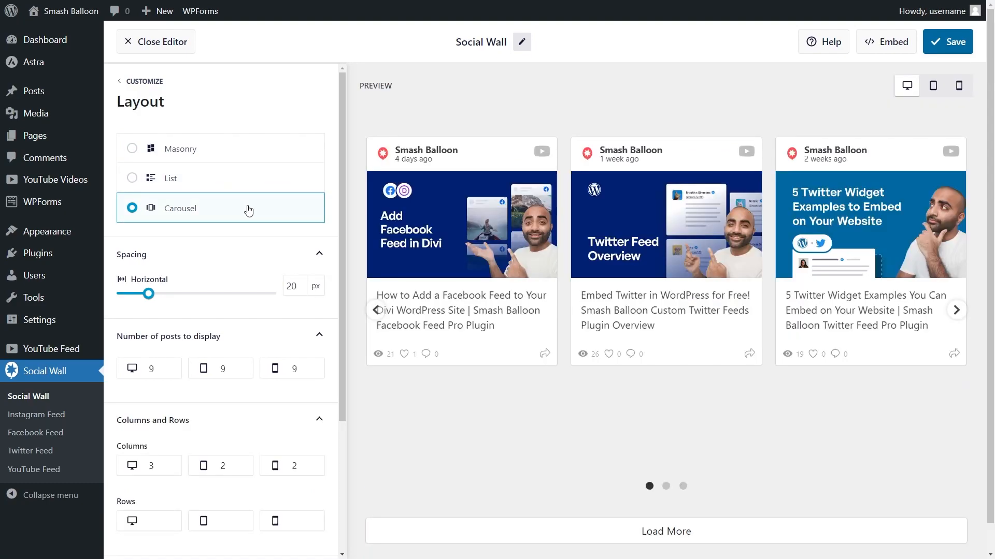
left_click(957, 310)
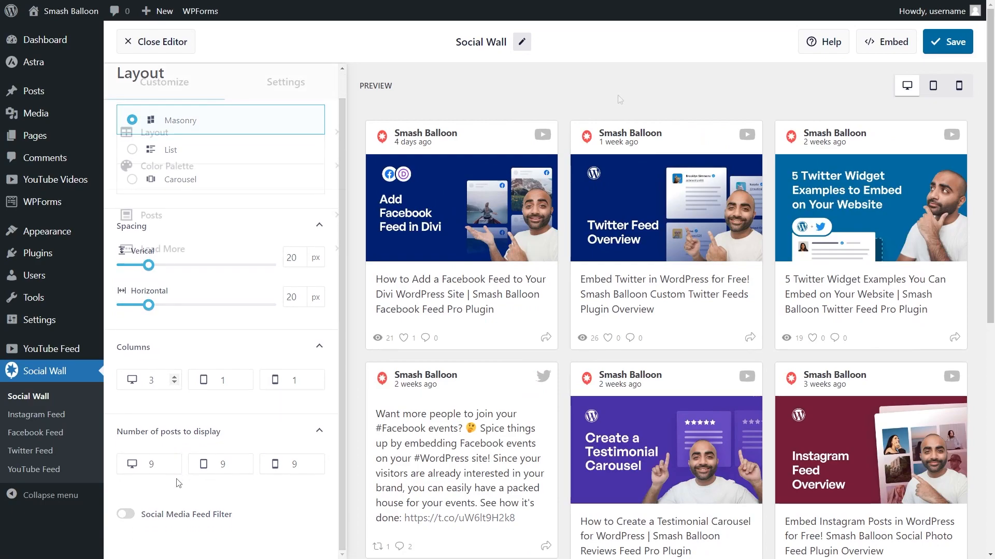
Open the wall's colour palette and try a red post card background
left_click(164, 82)
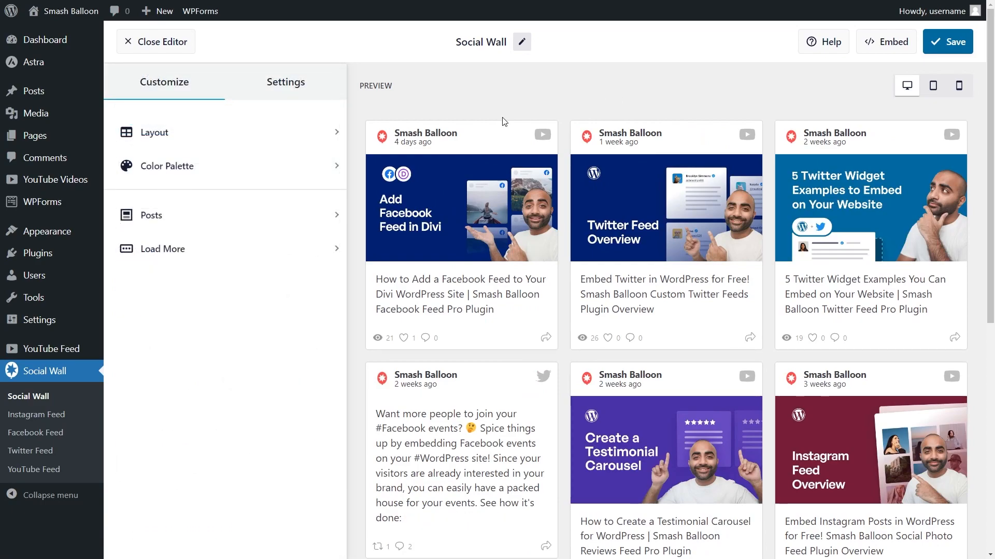
left_click(167, 165)
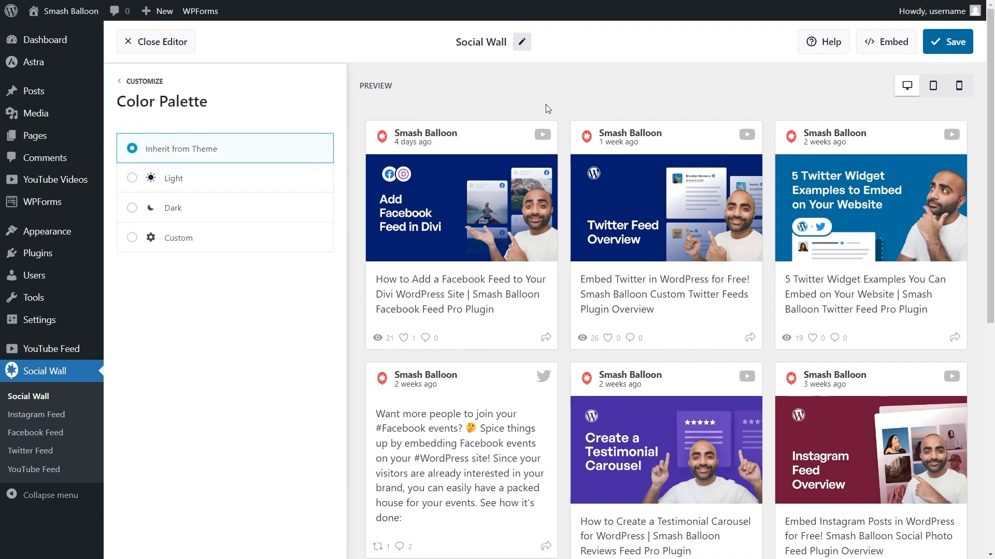
mouse_move(240, 155)
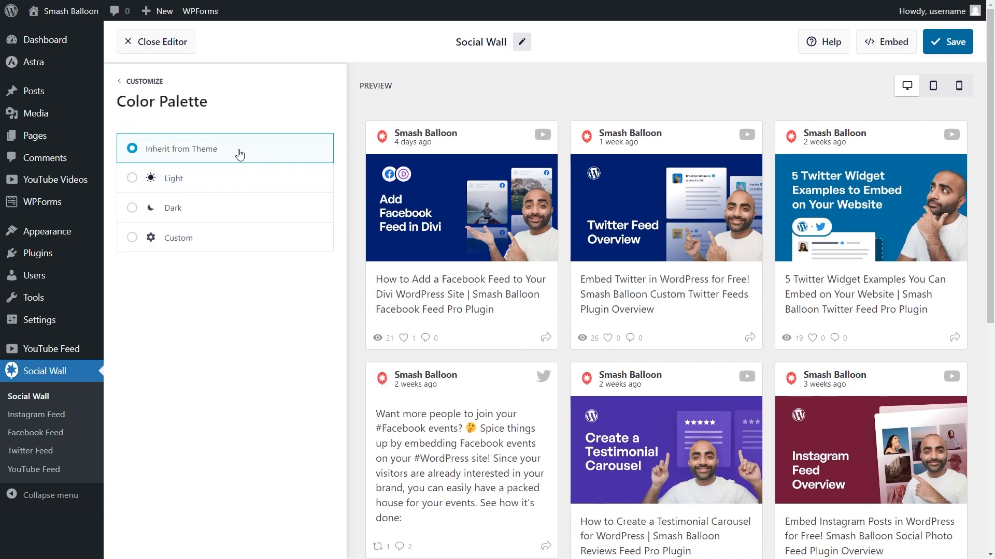
mouse_move(293, 157)
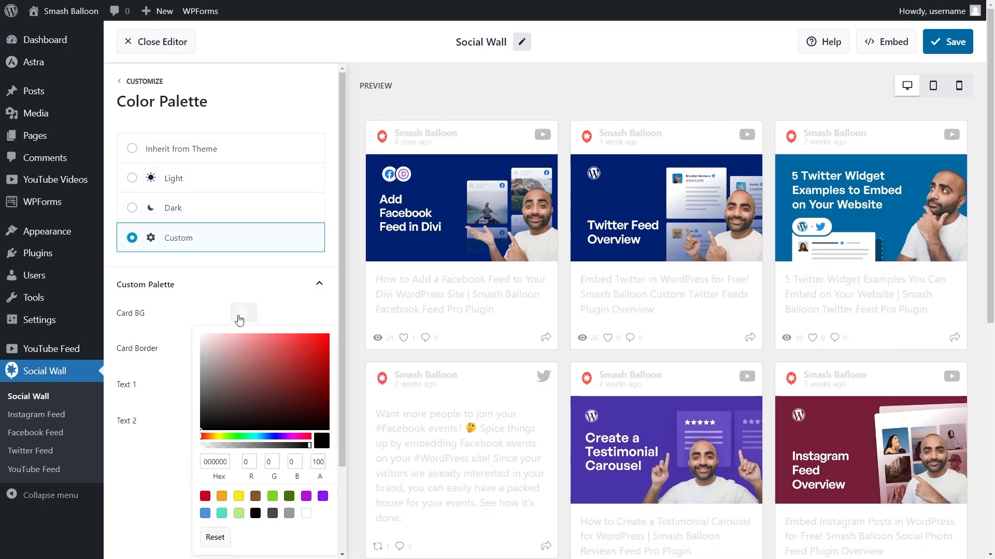
left_click(204, 497)
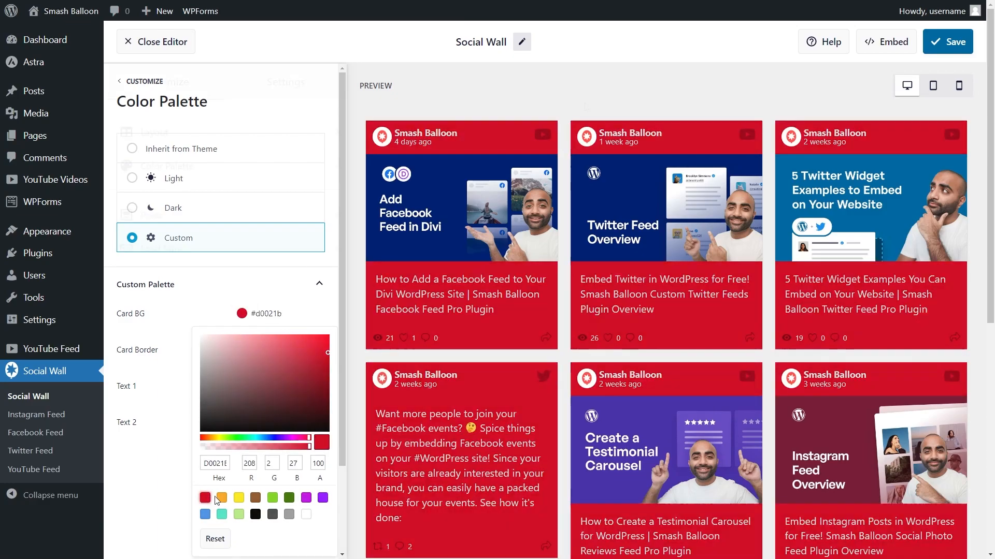
left_click(139, 82)
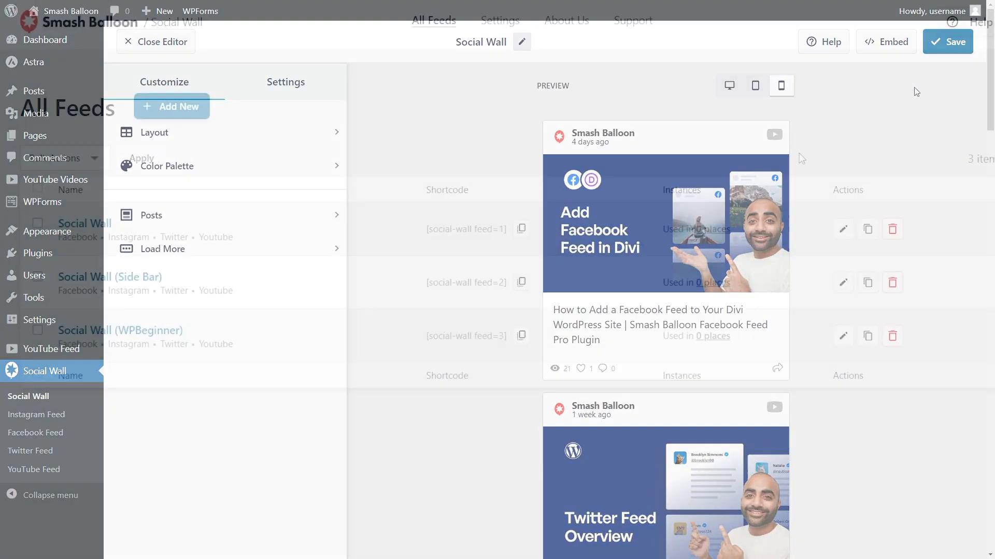
Close the editor and duplicate the Social Wall (Side Bar) feed
left_click(155, 41)
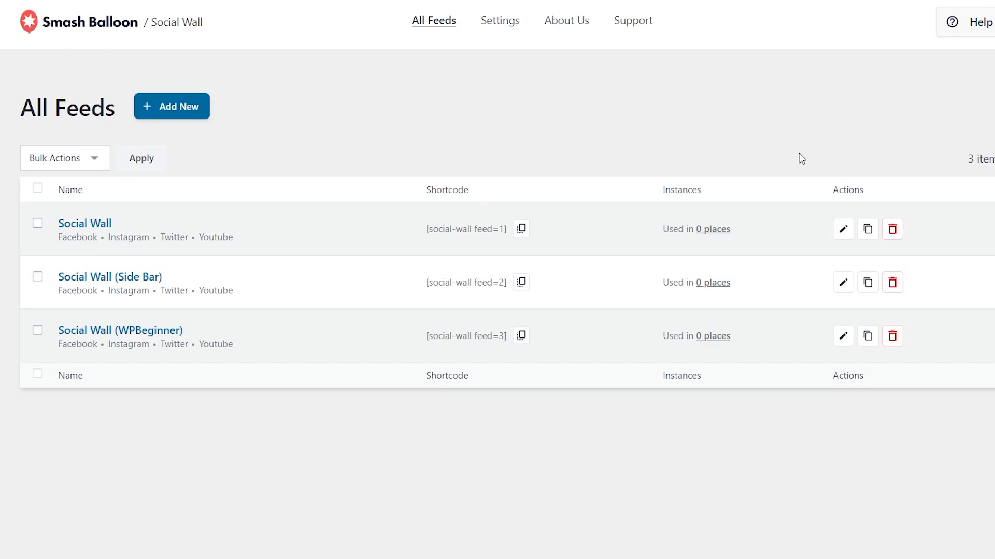
mouse_move(369, 234)
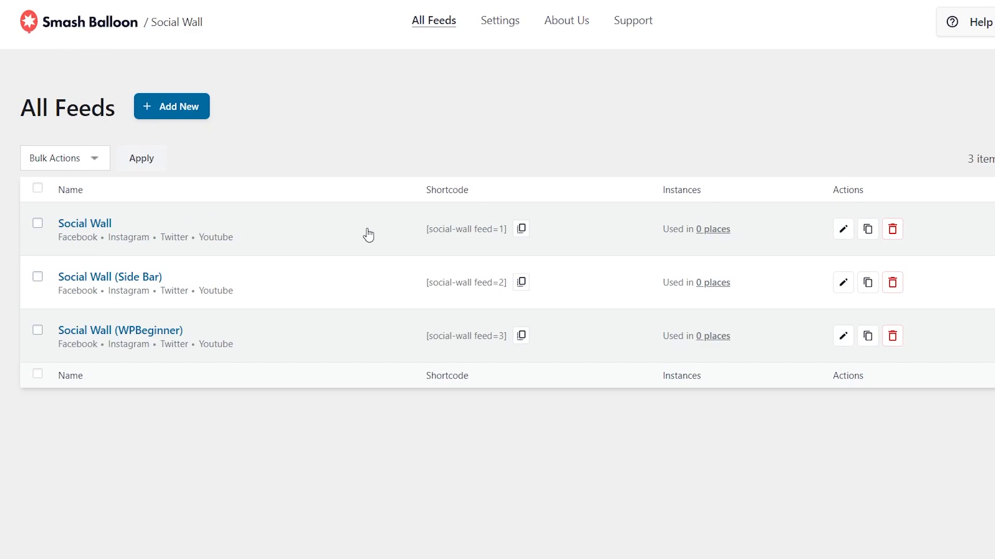
mouse_move(538, 297)
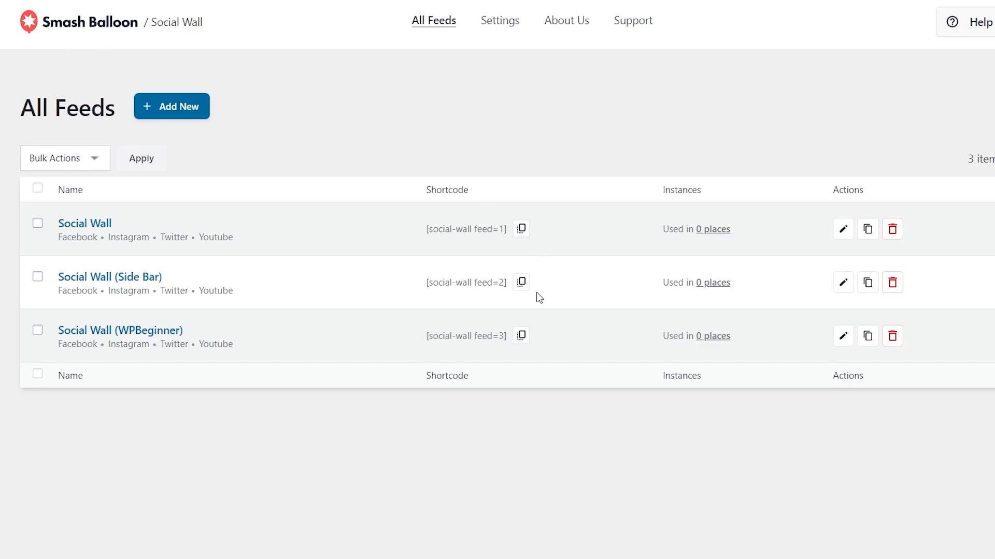
mouse_move(867, 282)
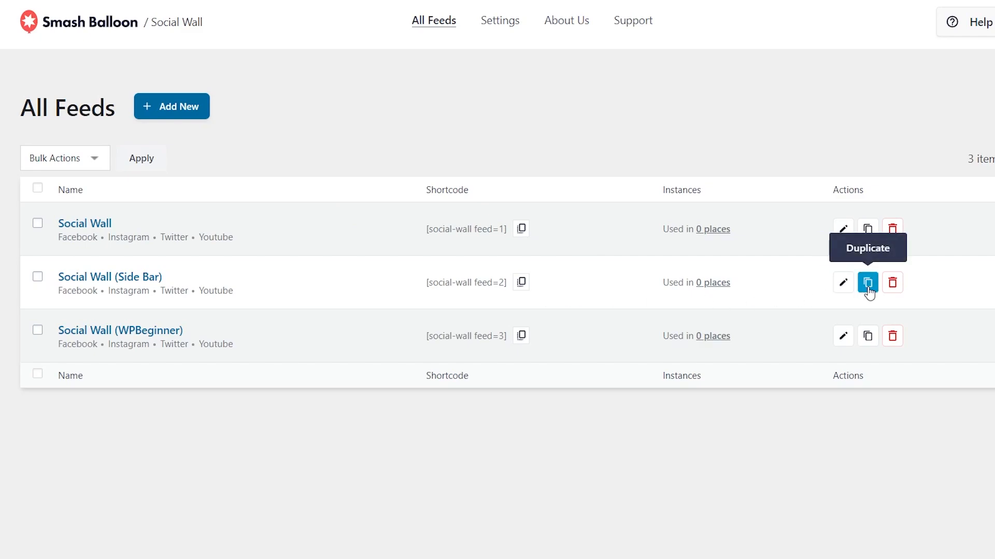
left_click(866, 282)
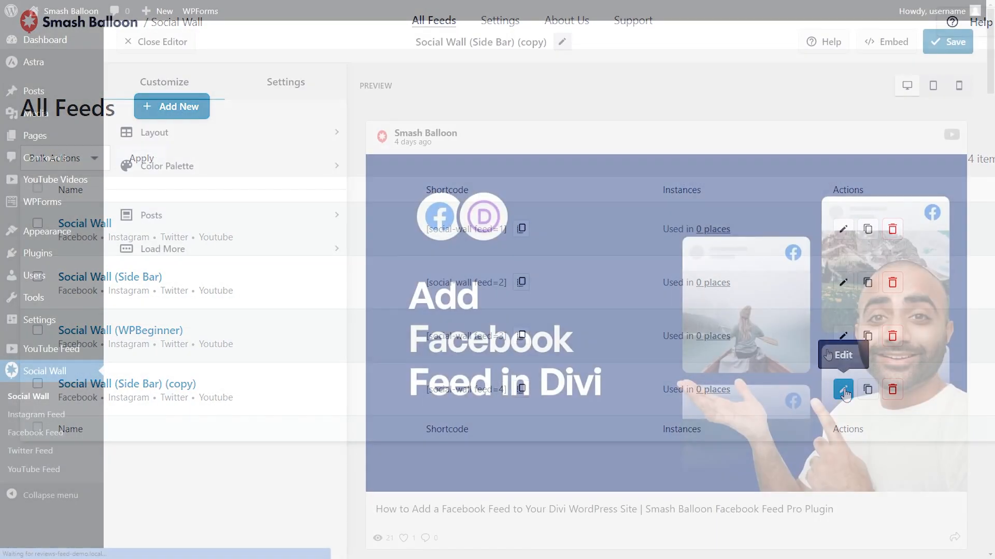
Scroll through the copied Side Bar feed's preview, then close it for All Feeds
left_click(842, 390)
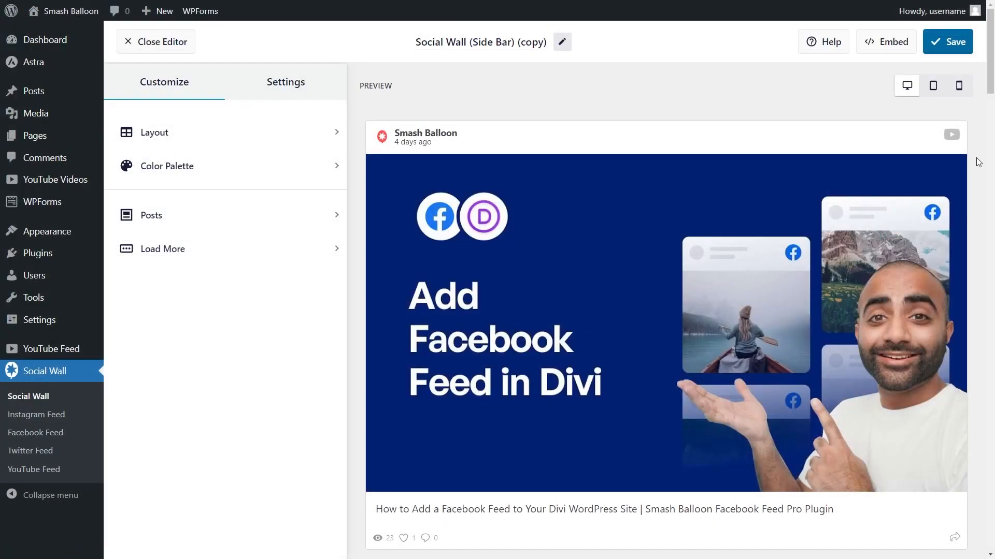
scroll("down", 3)
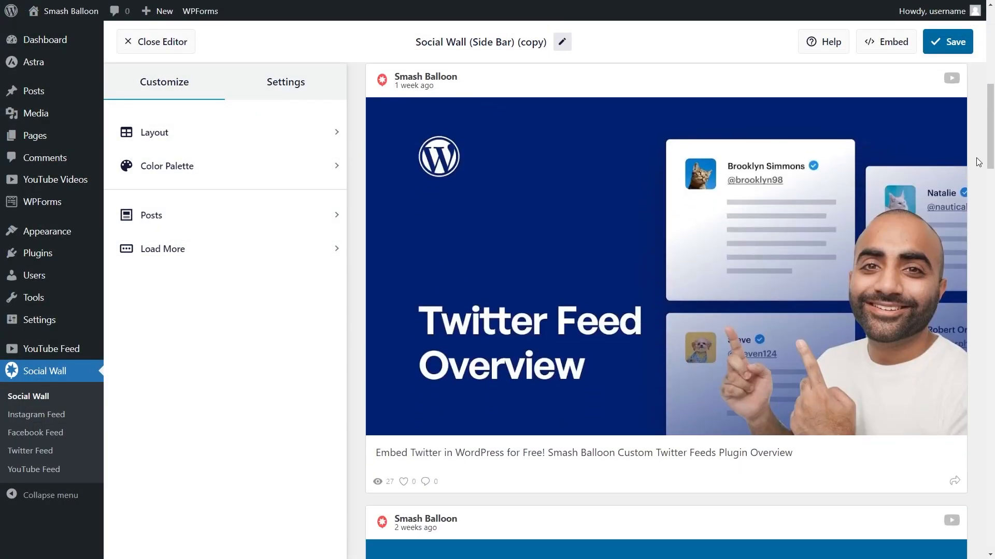
scroll("down", 3)
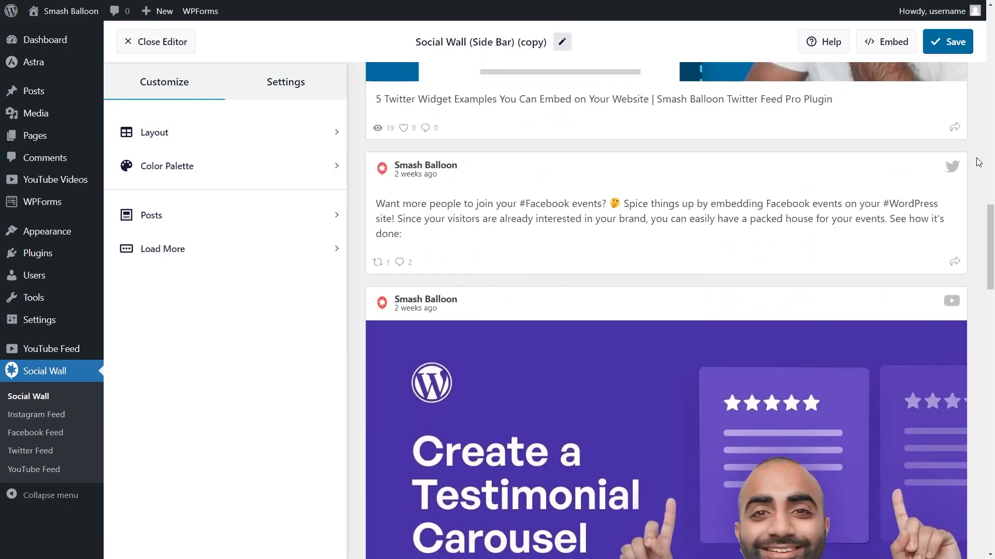
scroll("down", 3)
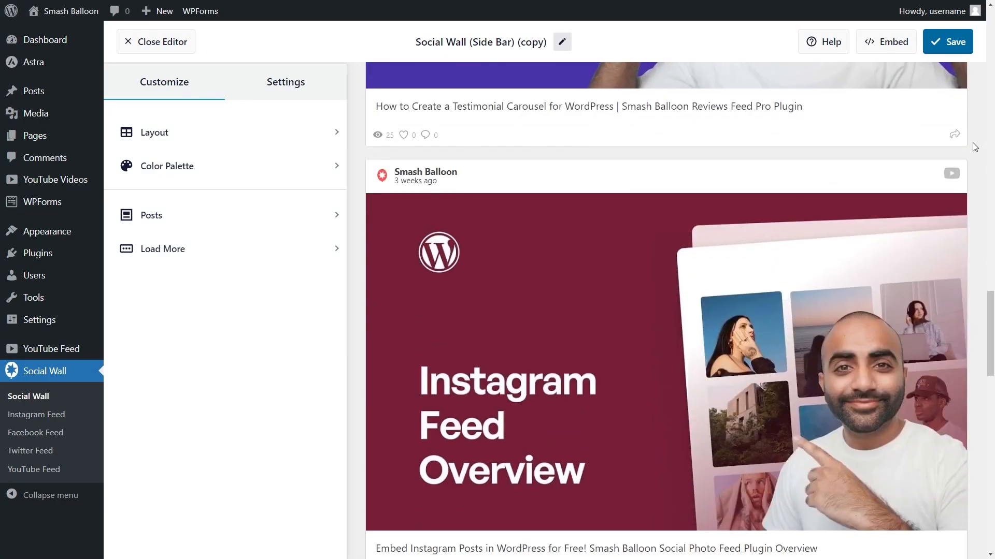
left_click(162, 42)
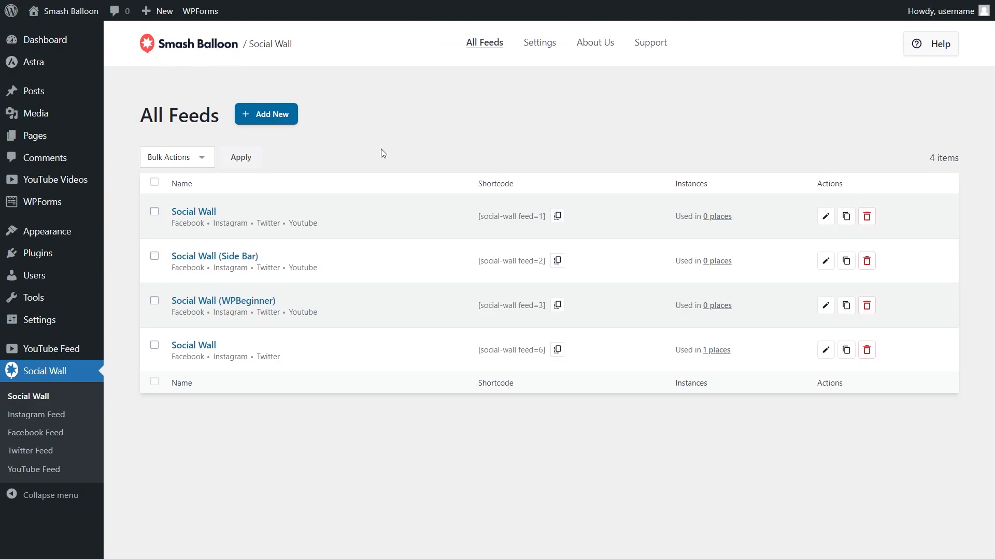
mouse_move(650, 42)
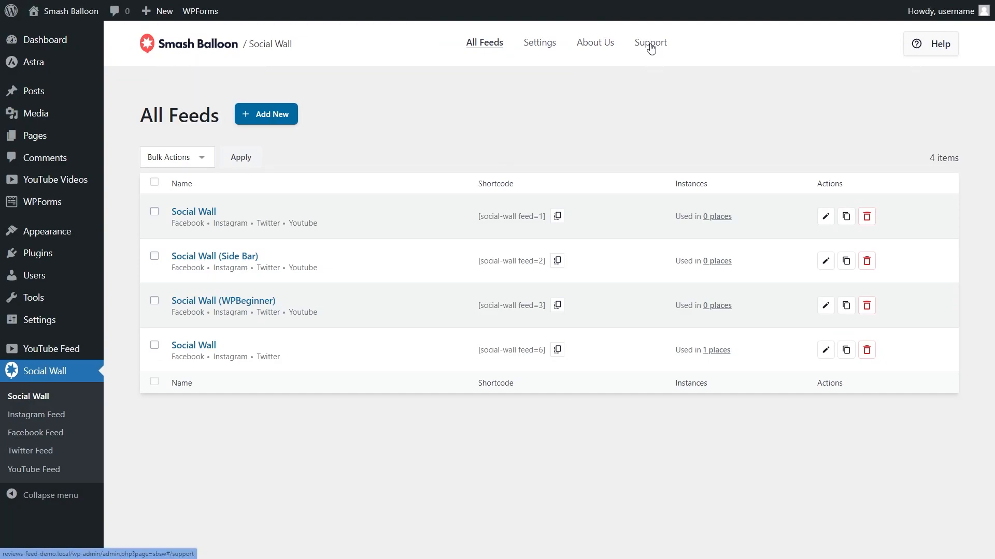
left_click(649, 43)
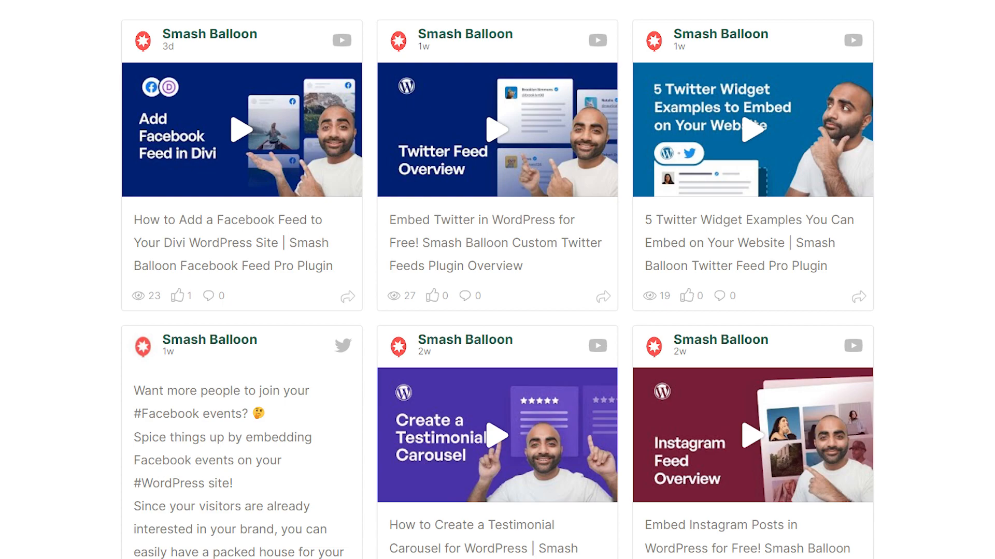
Scroll the live walls' grid, masonry and list layouts of mixed social posts
scroll("down", 3)
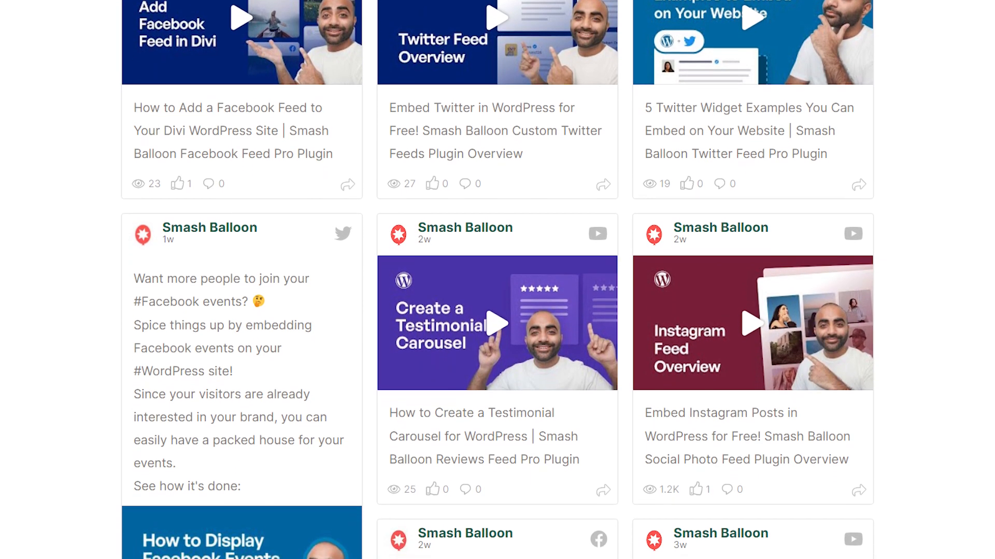
scroll("down", 3)
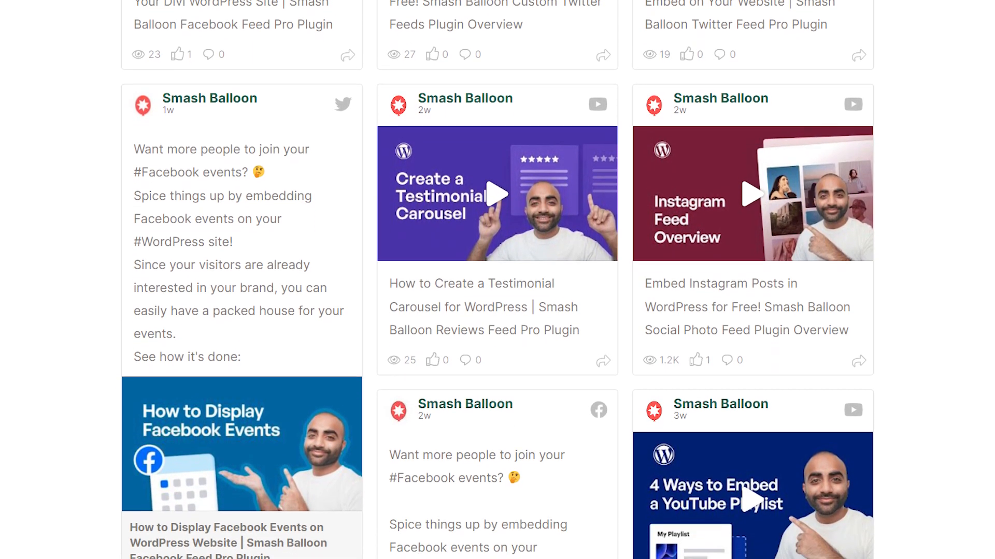
scroll("down", 3)
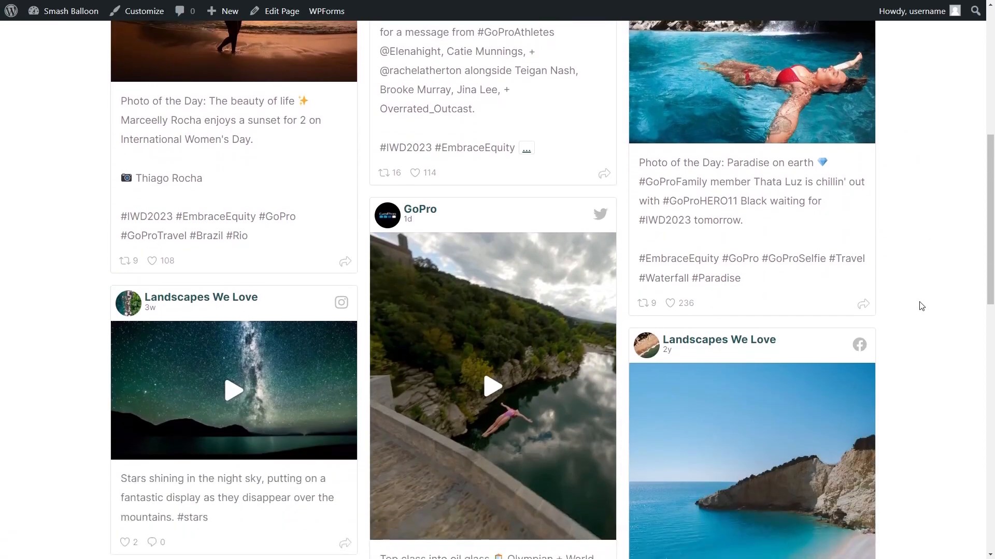
scroll("down", 3)
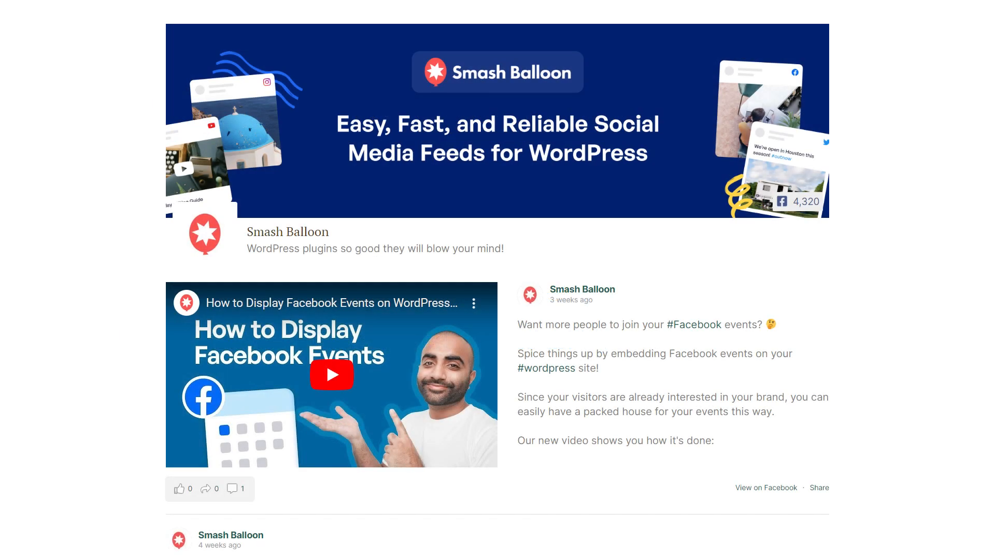
scroll("down", 3)
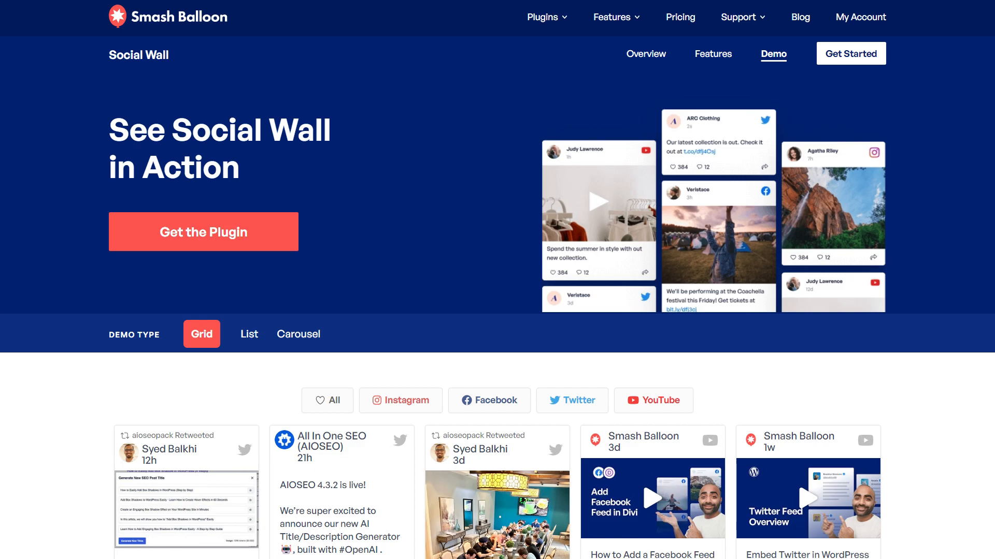
Scroll down the Social Wall demo page to the Grid demo mixing Twitter and YouTube posts
scroll("down", 3)
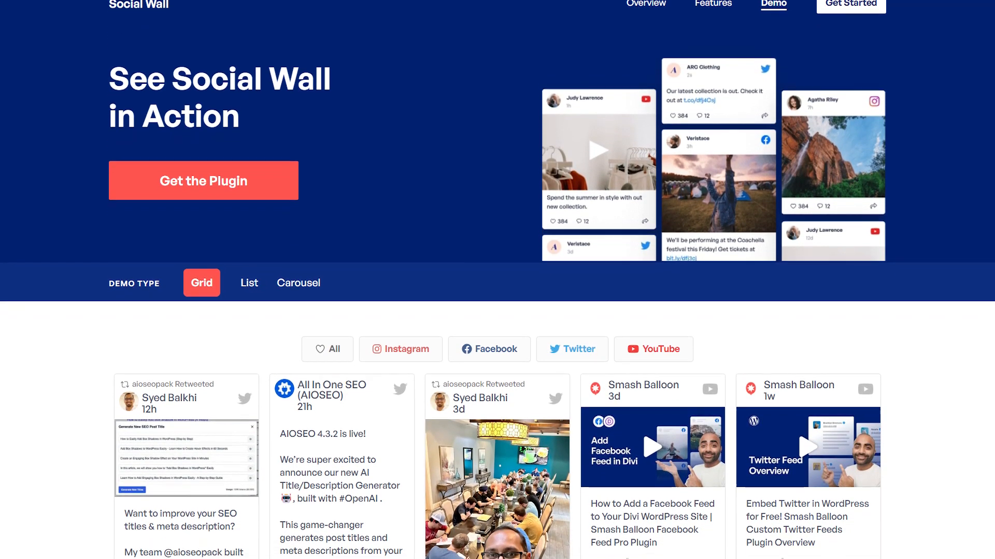
scroll("down", 3)
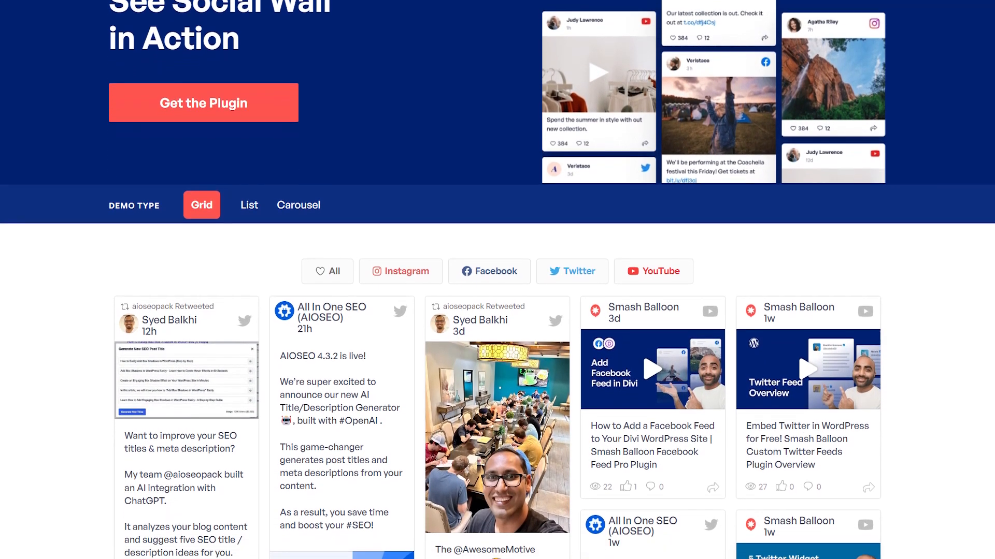
scroll("down", 3)
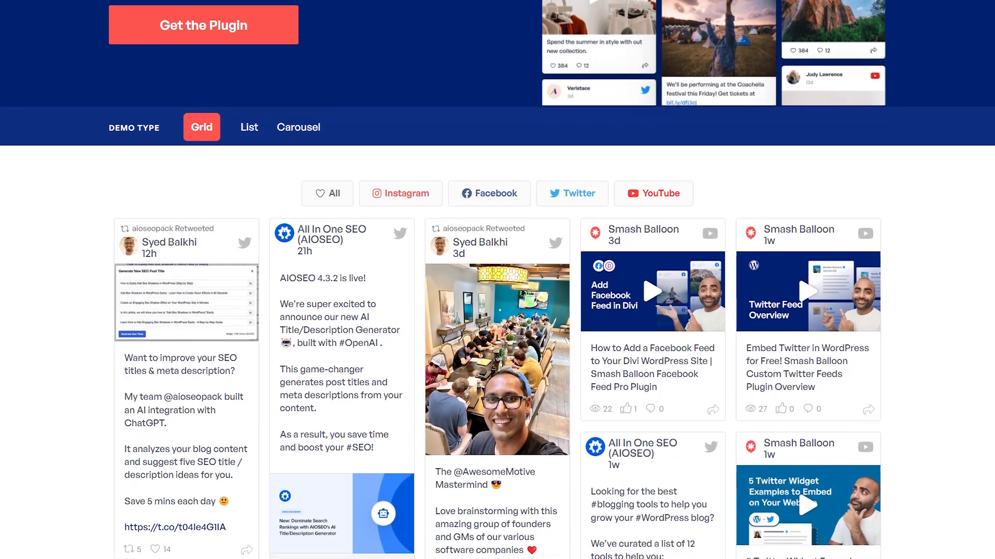